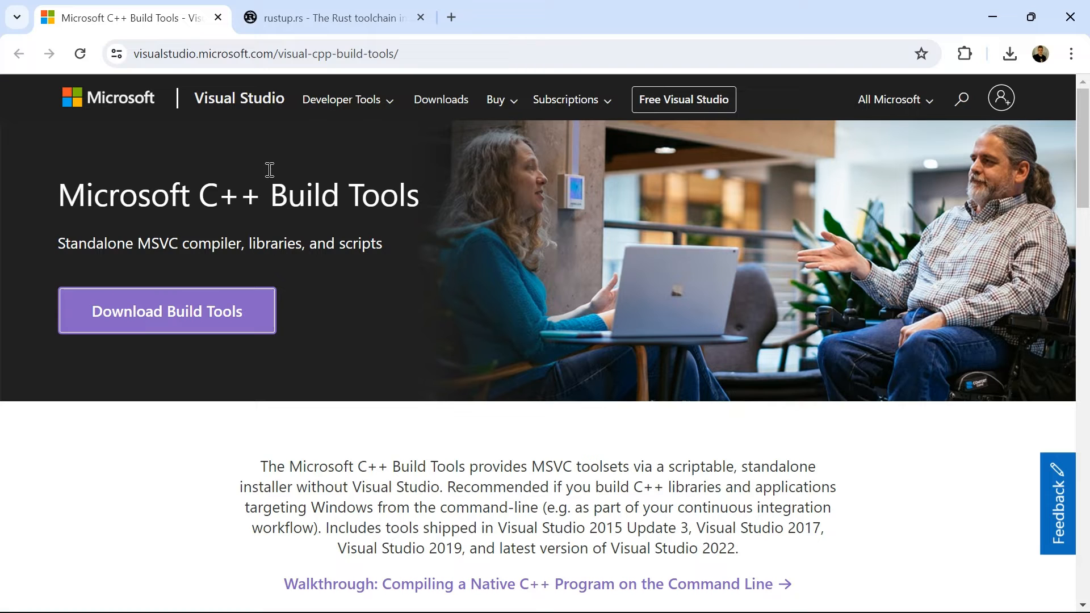
mouse_move(281, 197)
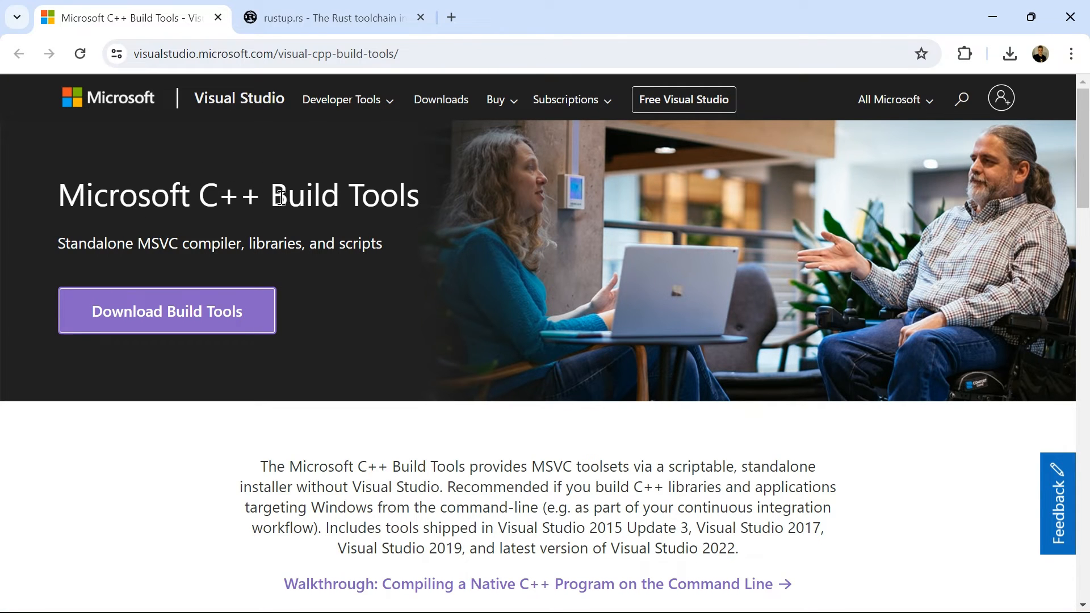
mouse_move(317, 211)
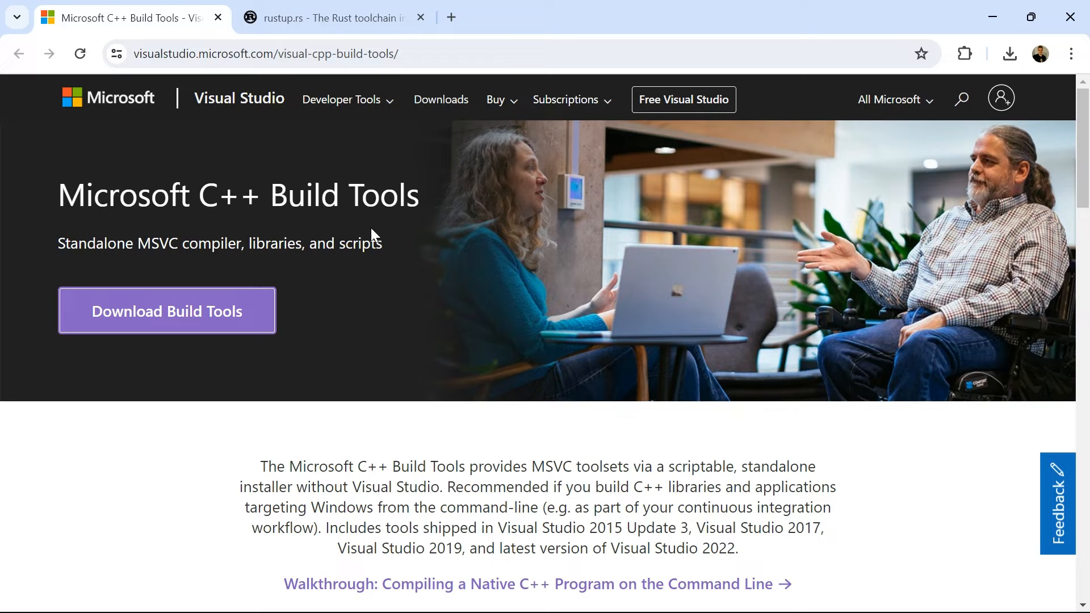
mouse_move(312, 246)
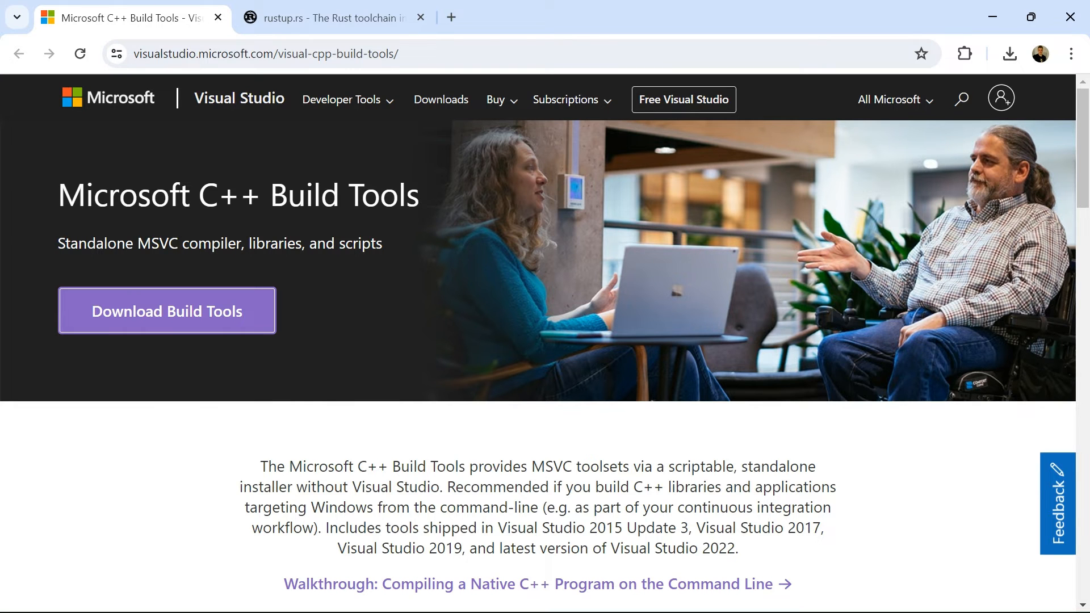
- Bring the Visual Studio Installer forward to reach the Build Tools 2022 workloads
left_click(166, 312)
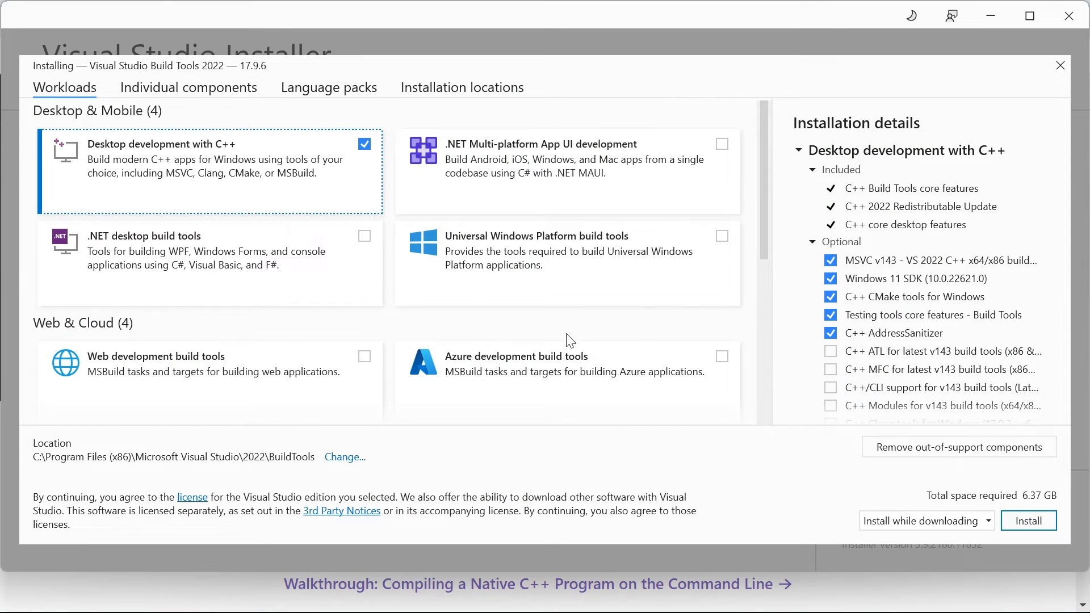
mouse_move(189, 88)
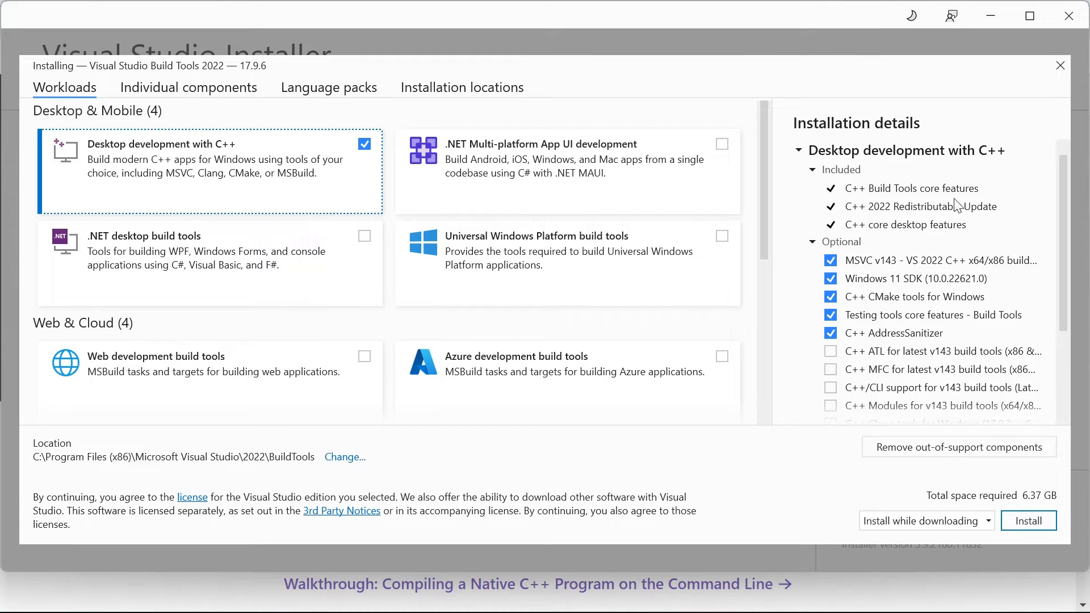
mouse_move(287, 219)
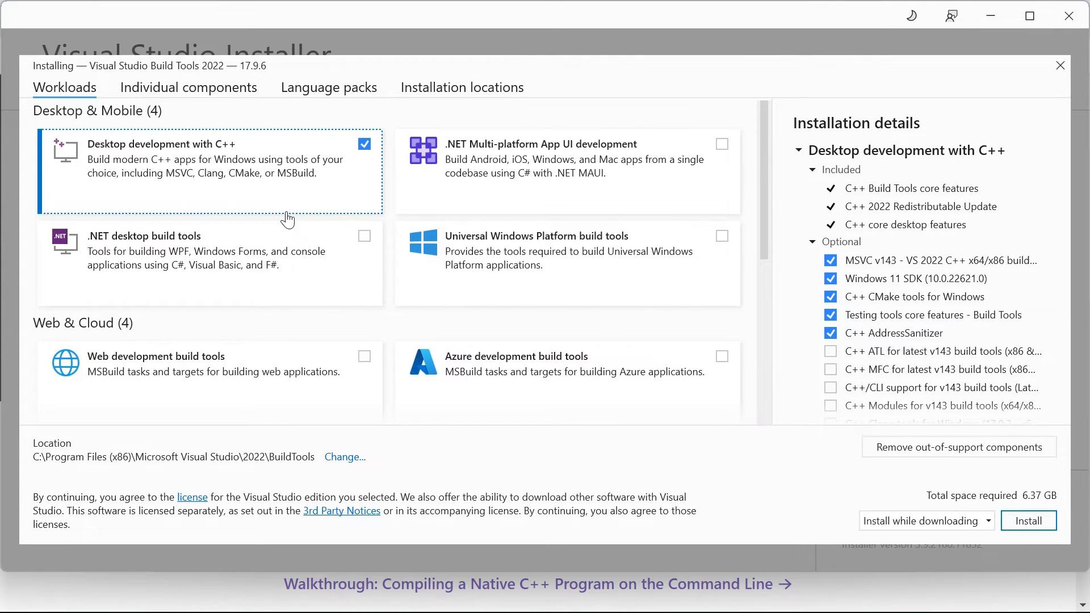
mouse_move(79, 125)
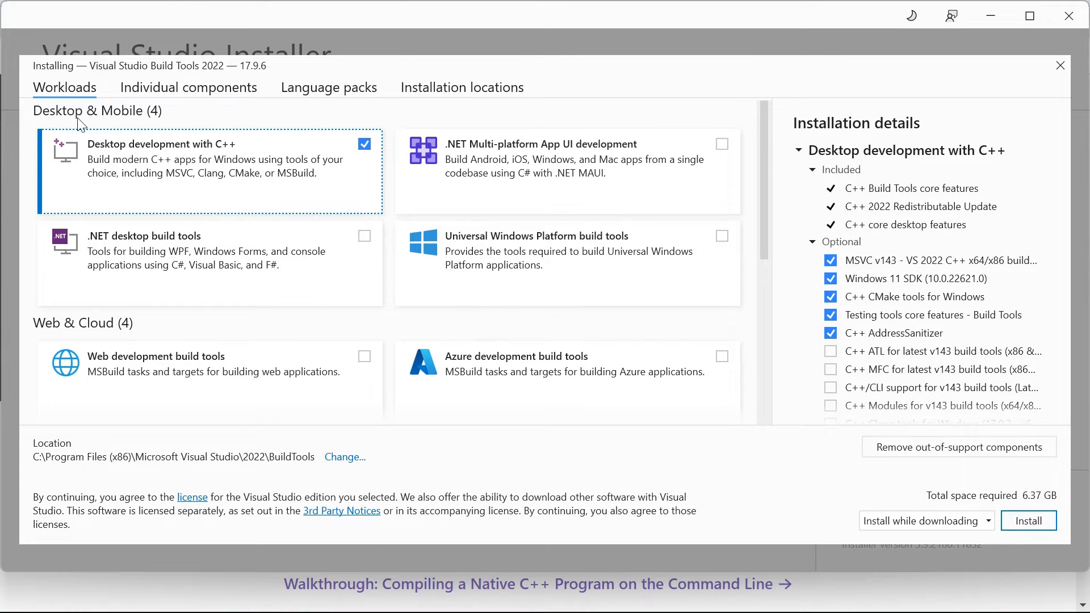
mouse_move(149, 200)
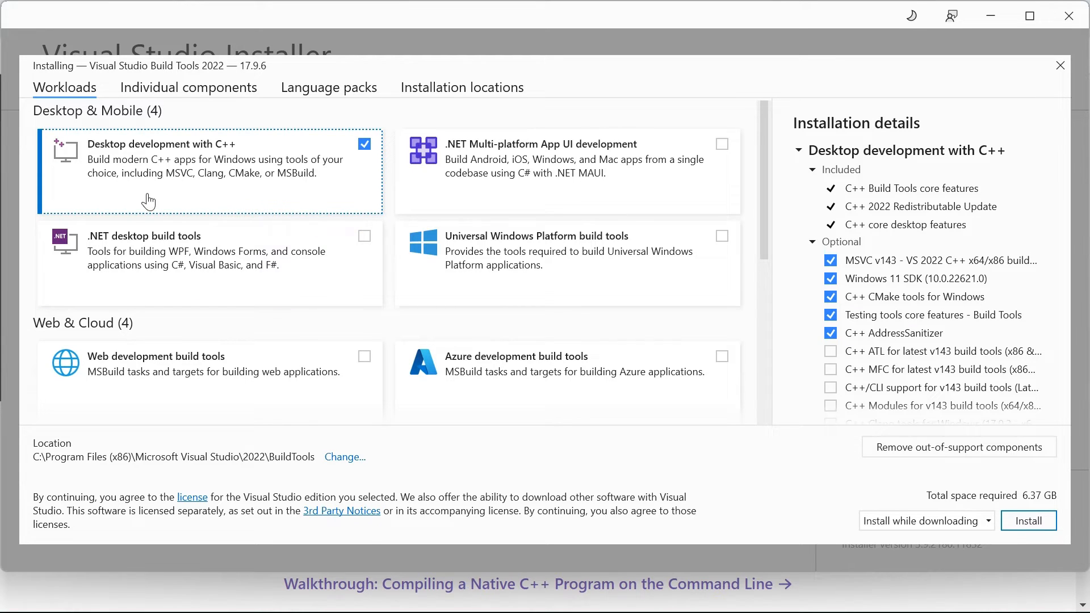
mouse_move(161, 154)
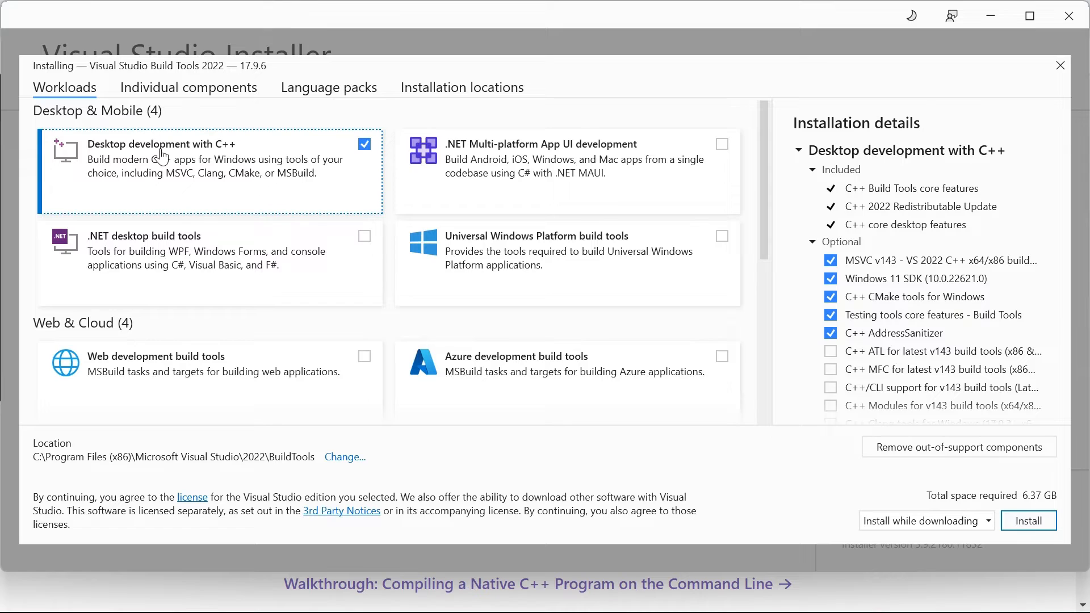
mouse_move(186, 165)
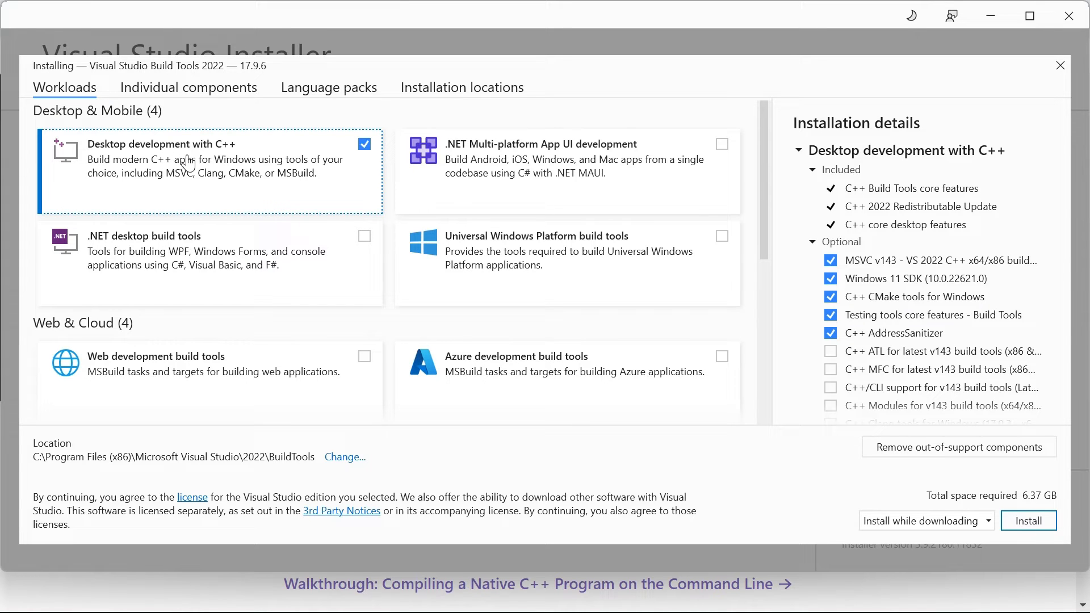
mouse_move(1064, 283)
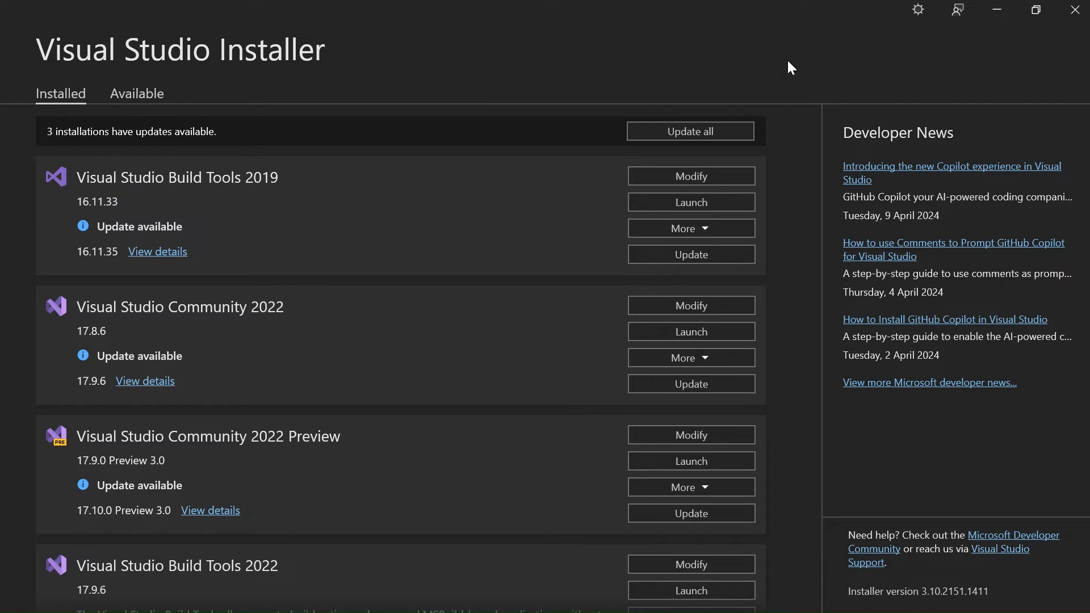
mouse_move(797, 78)
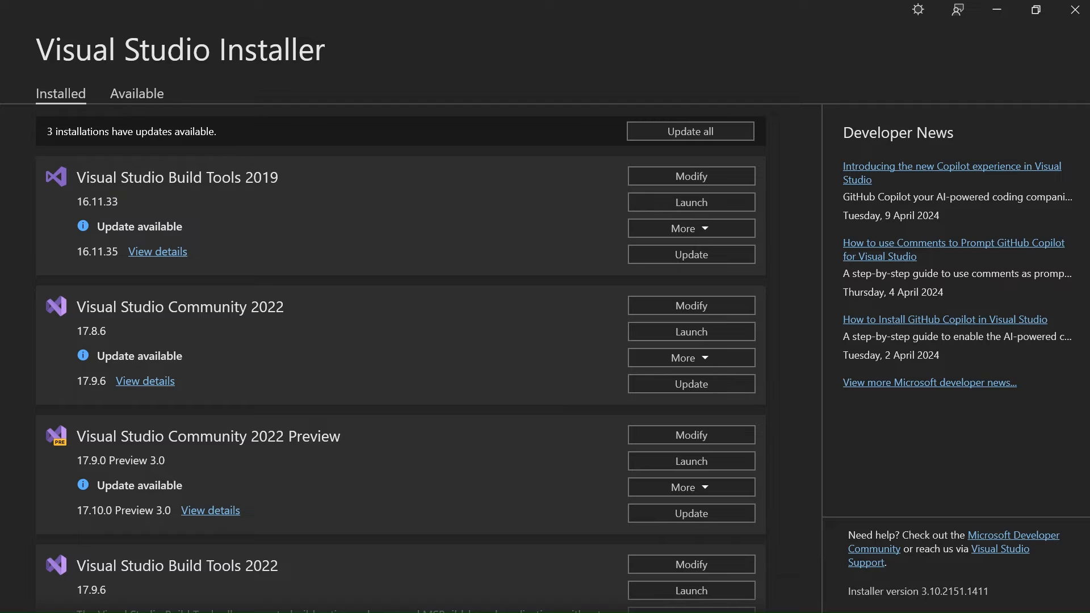
mouse_move(596, 98)
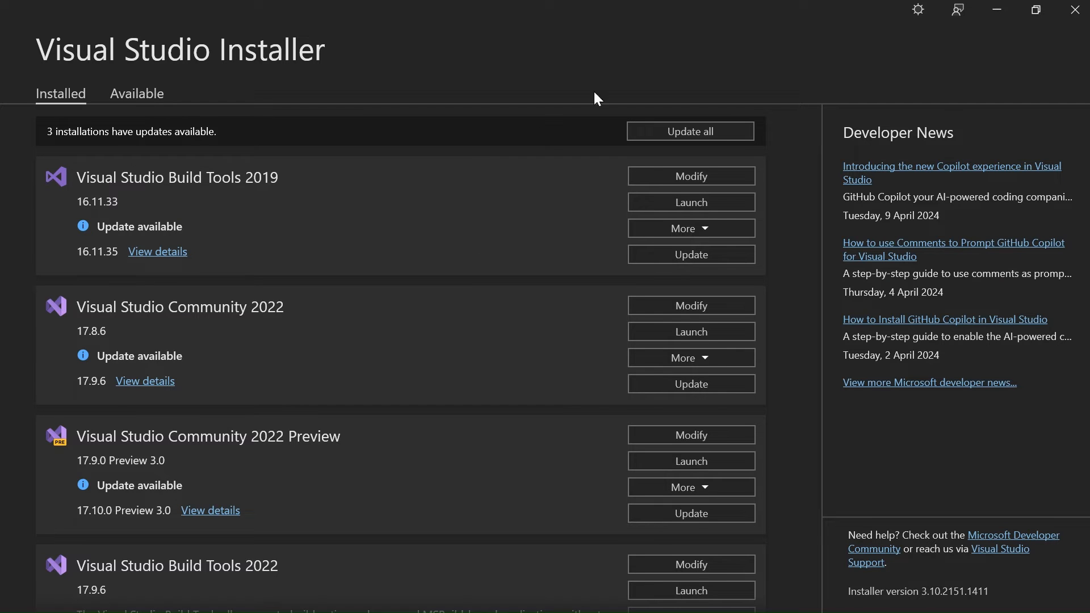
mouse_move(996, 11)
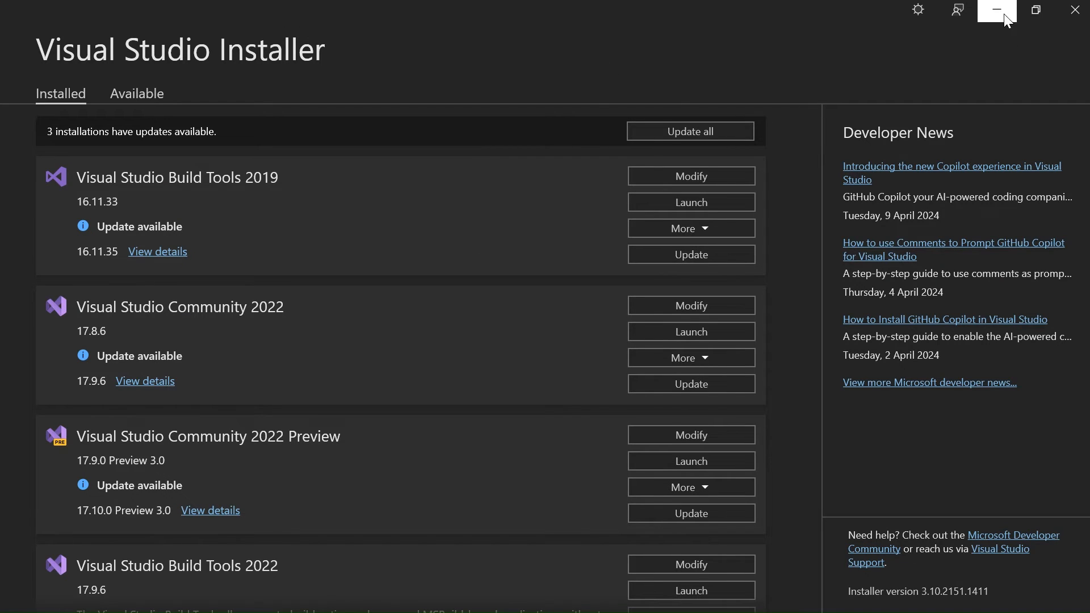
- Minimize Visual Studio Installer and return to the rustup.rs page in Chrome
left_click(996, 10)
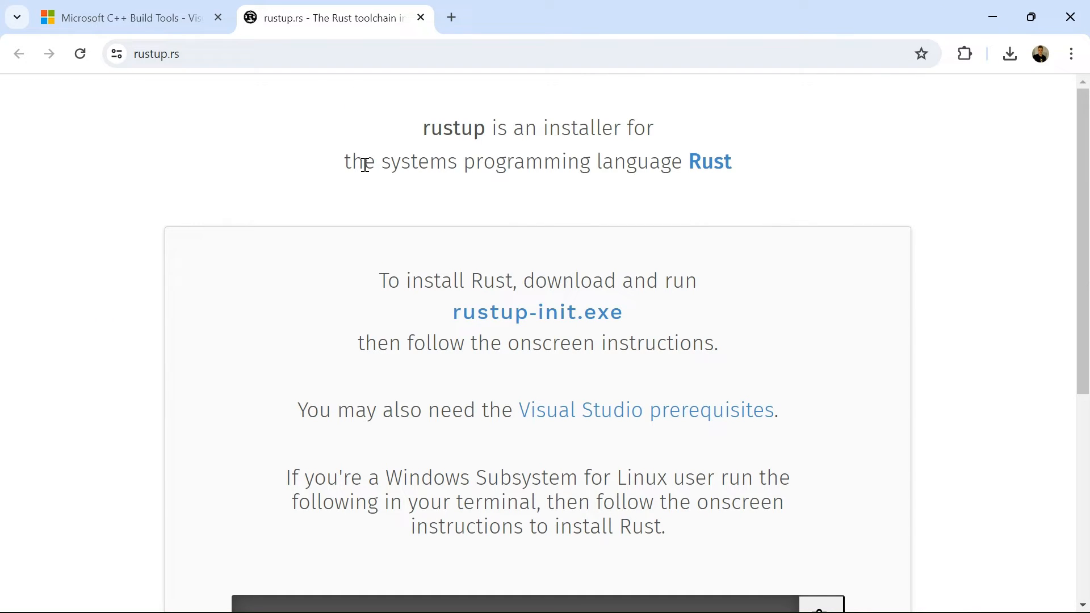
mouse_move(279, 229)
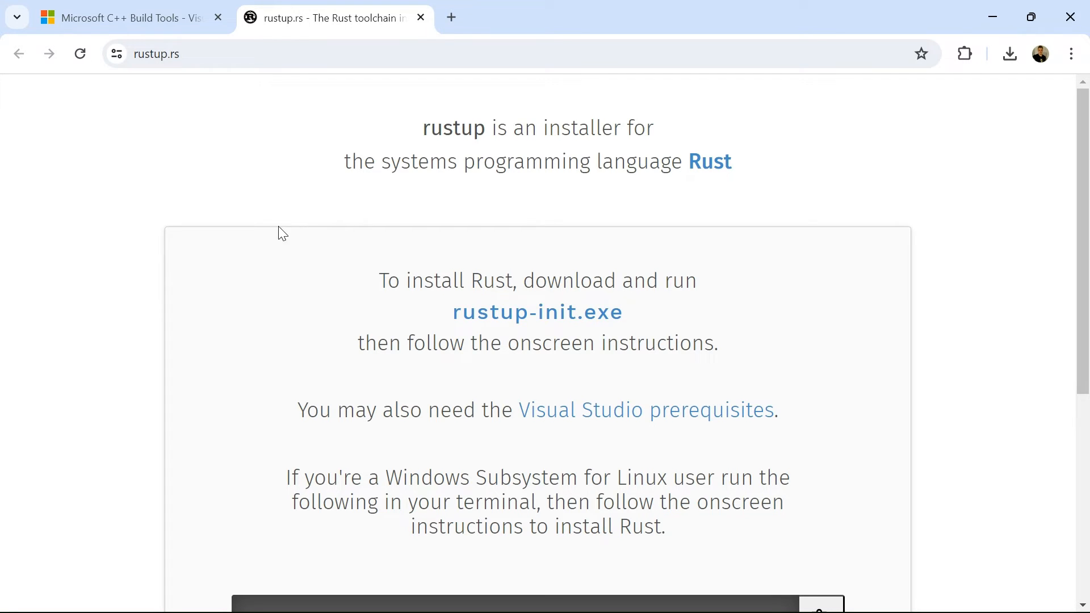
mouse_move(537, 305)
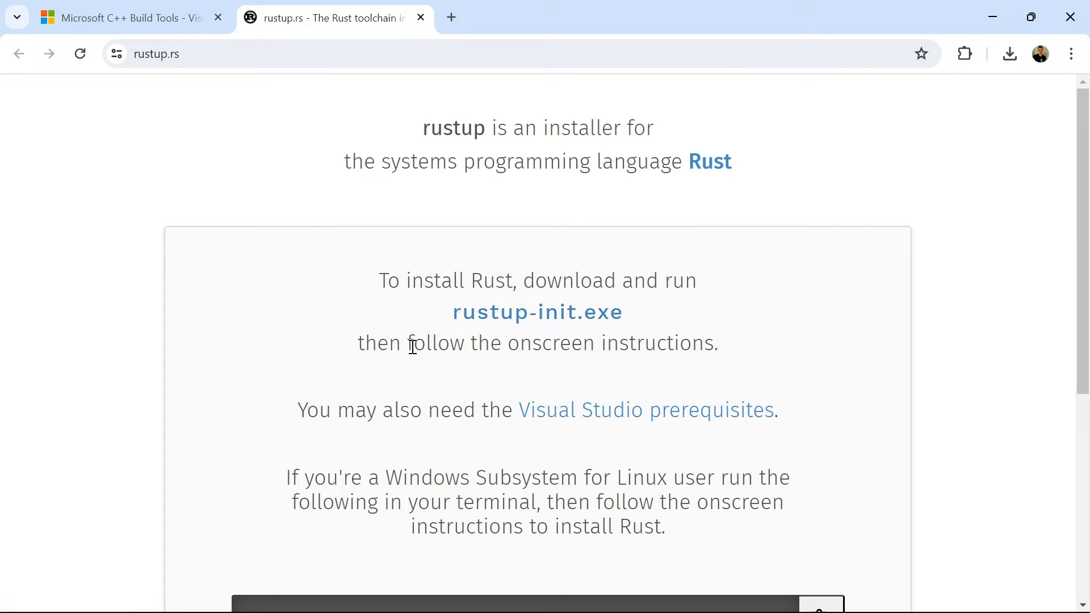
mouse_move(518, 334)
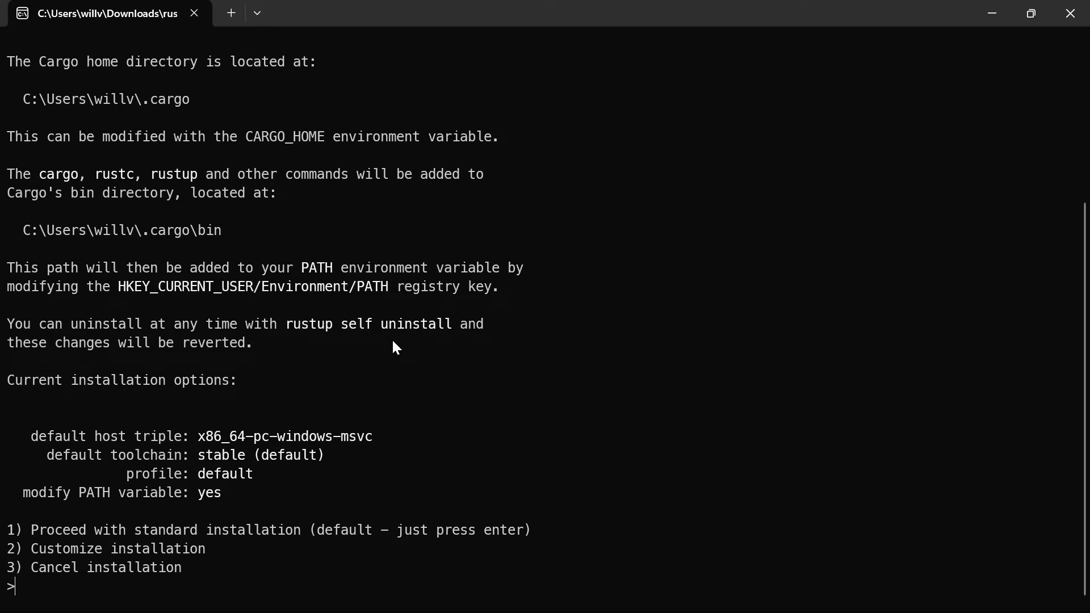
mouse_move(29, 252)
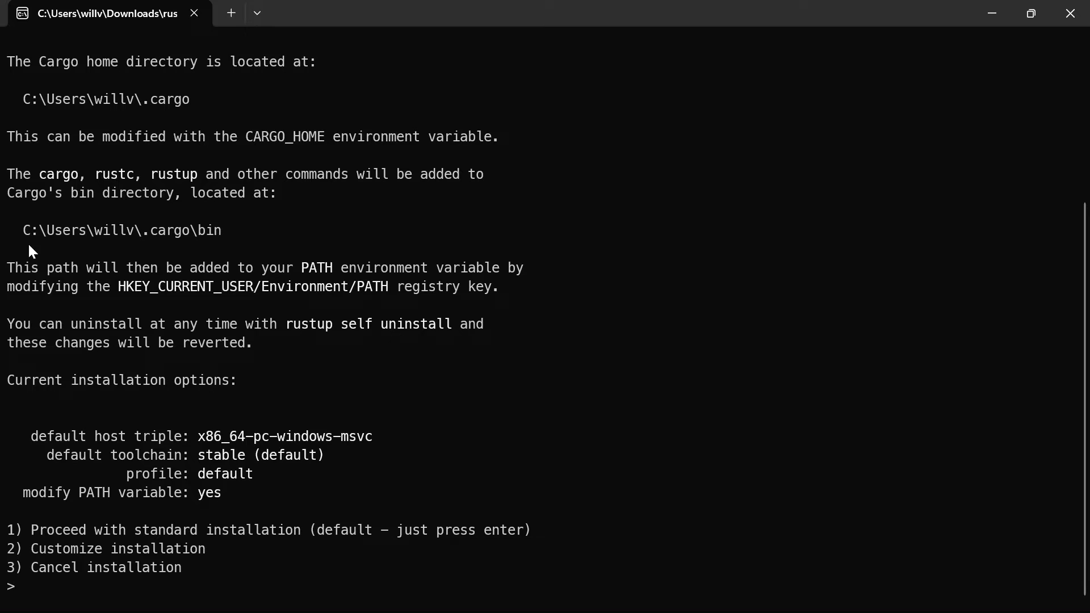
mouse_move(226, 112)
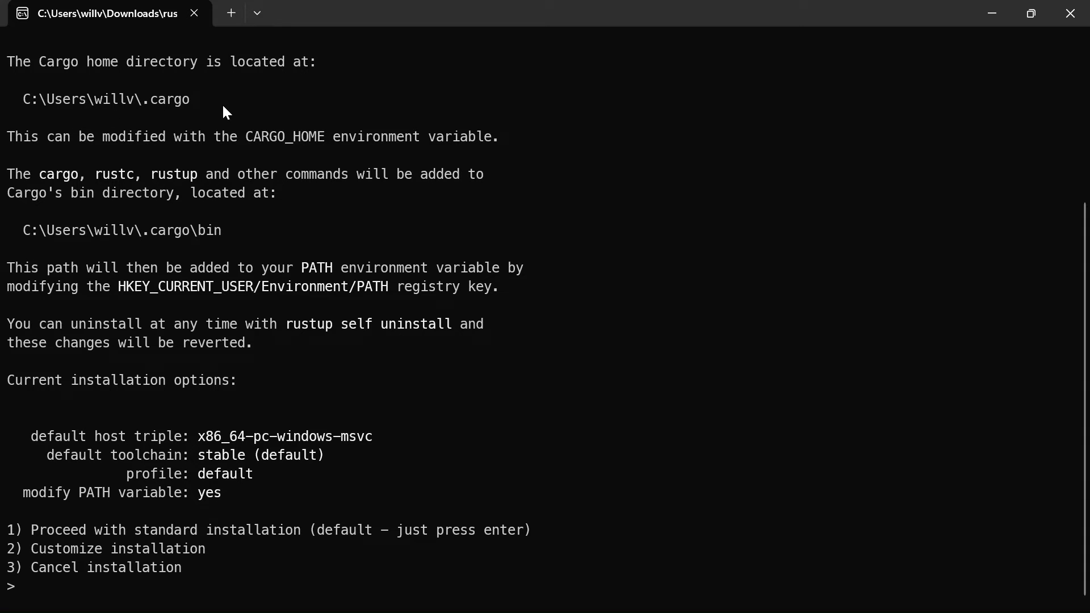
mouse_move(291, 169)
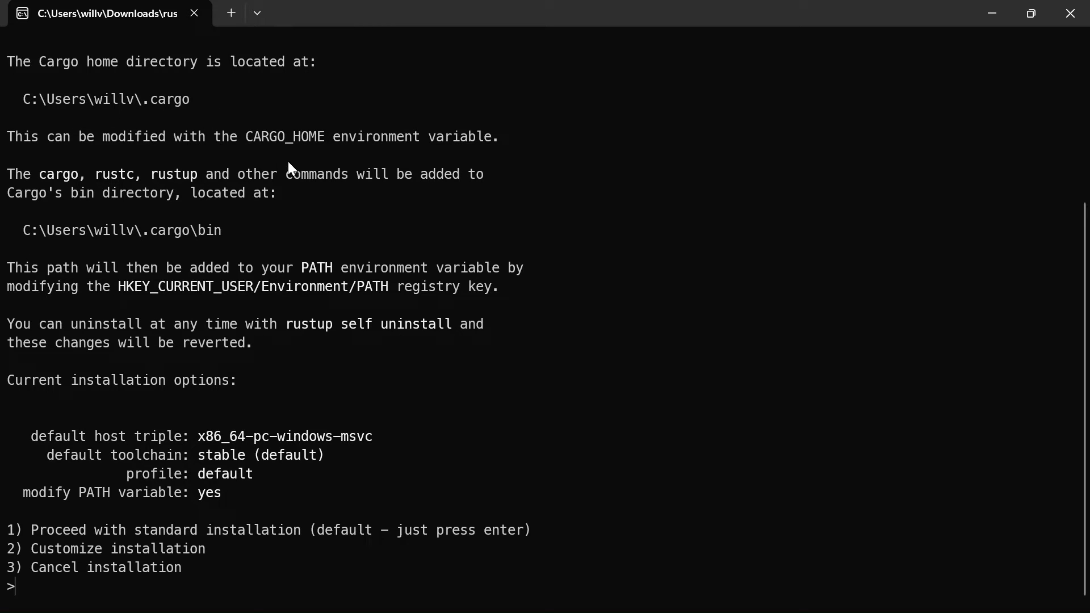
mouse_move(277, 169)
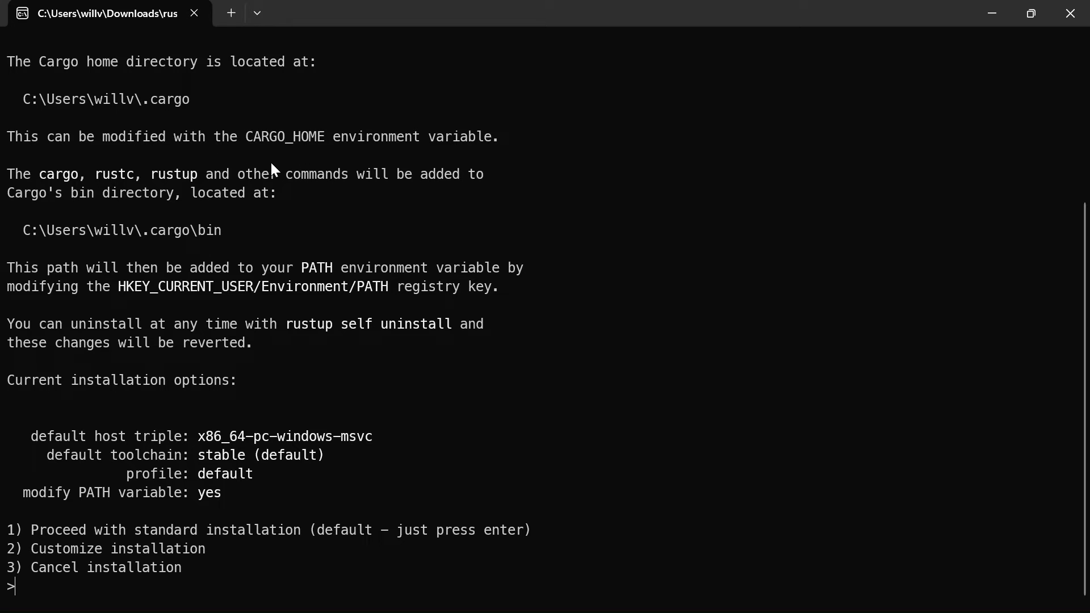
mouse_move(211, 186)
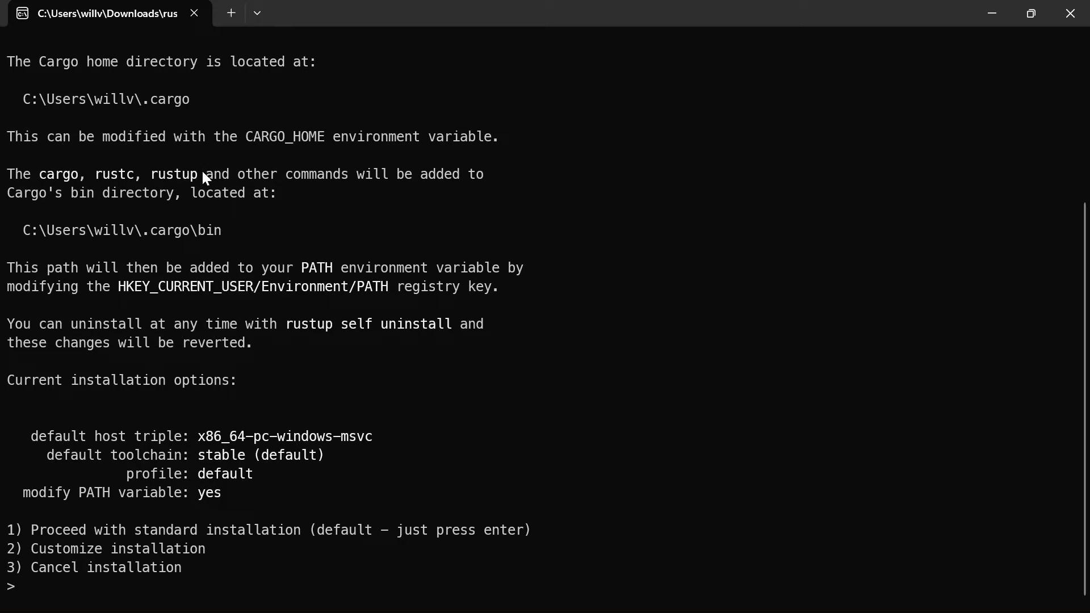
mouse_move(179, 358)
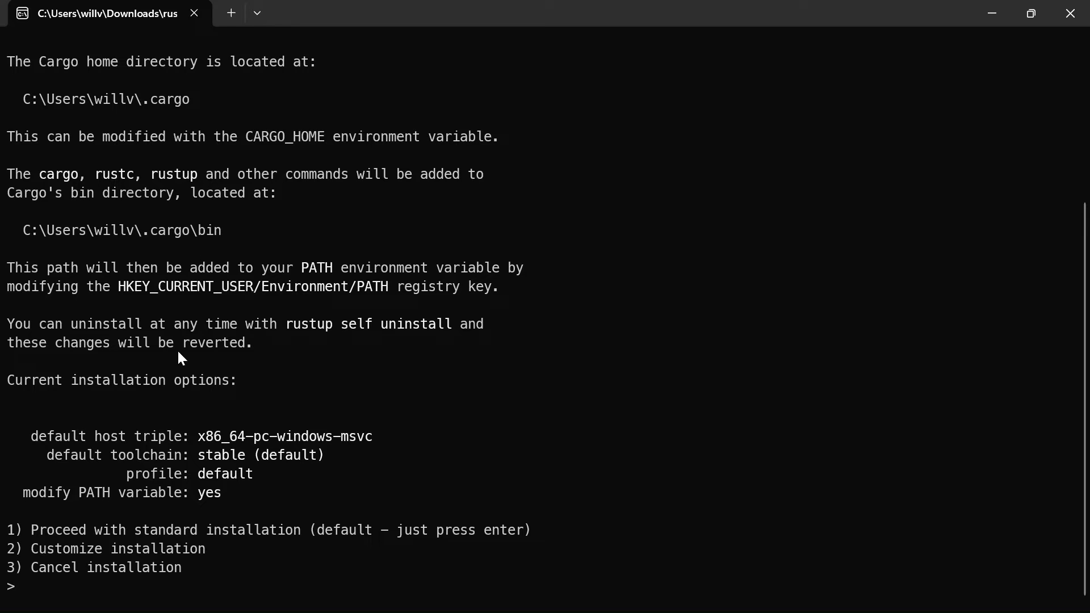
mouse_move(160, 407)
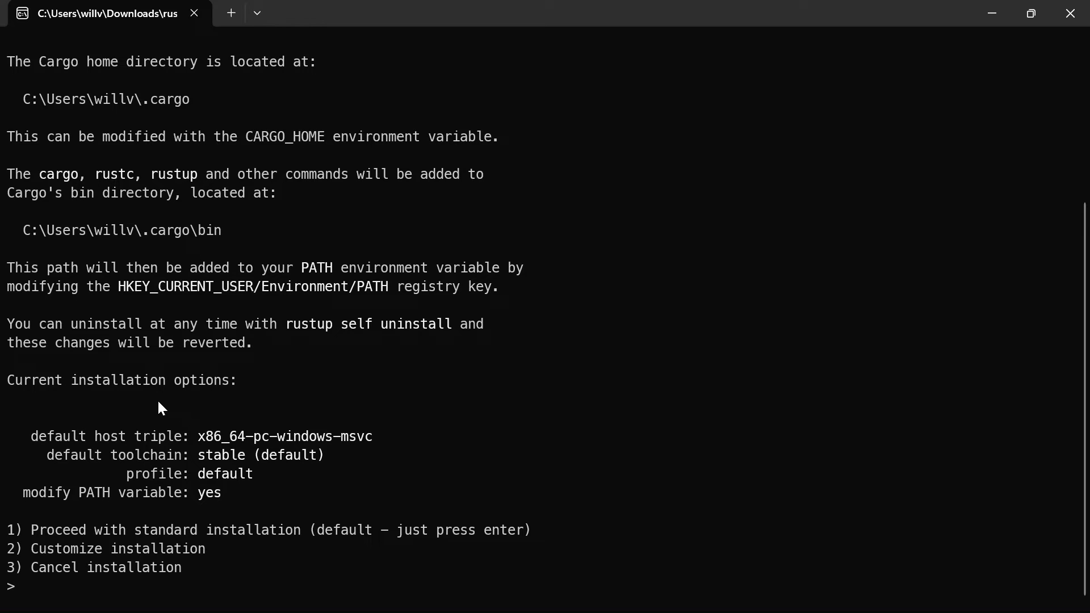
mouse_move(204, 396)
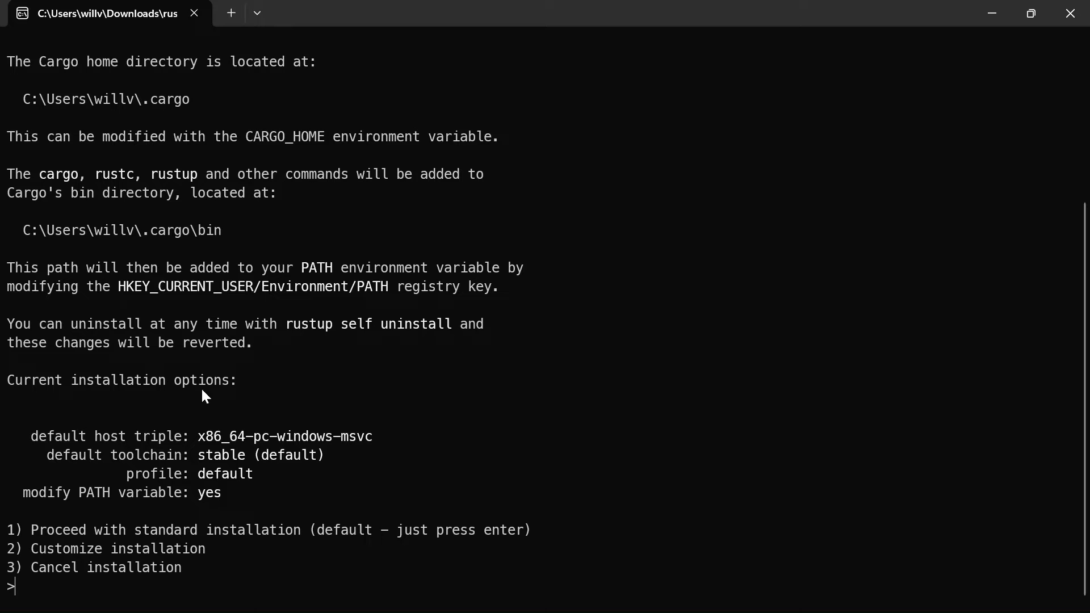
mouse_move(271, 417)
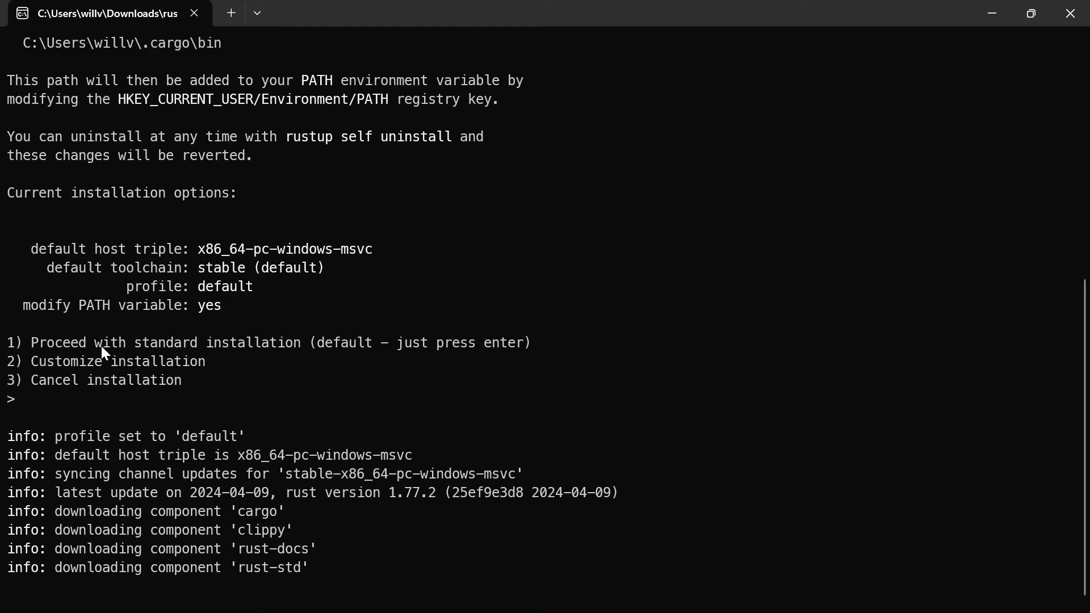
- Scroll through the Rust 1.77.2 install output and start a fresh PowerShell session
scroll("down", 3)
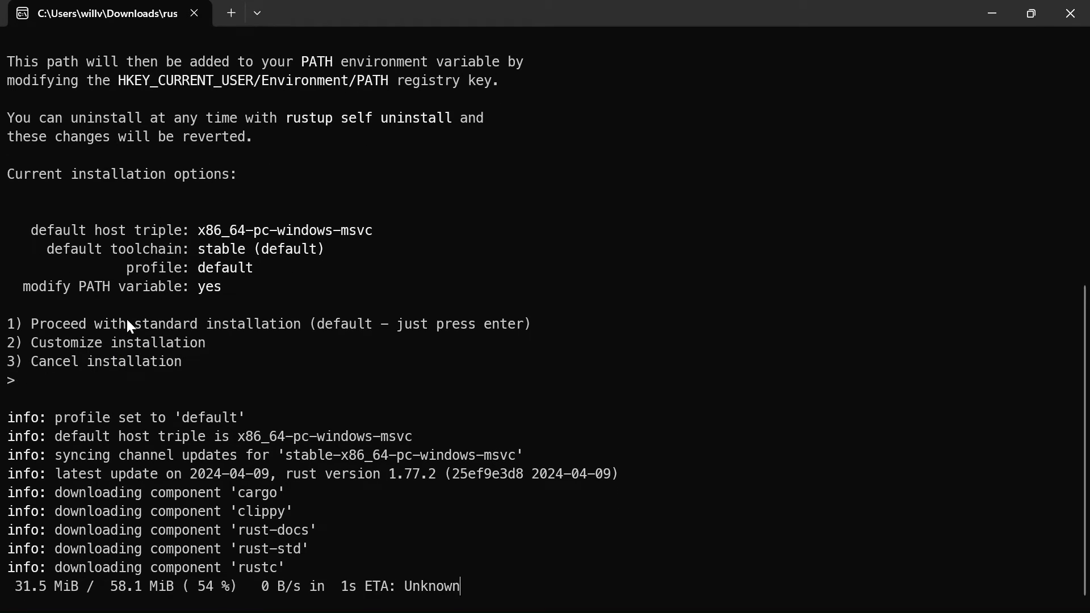
scroll("down", 3)
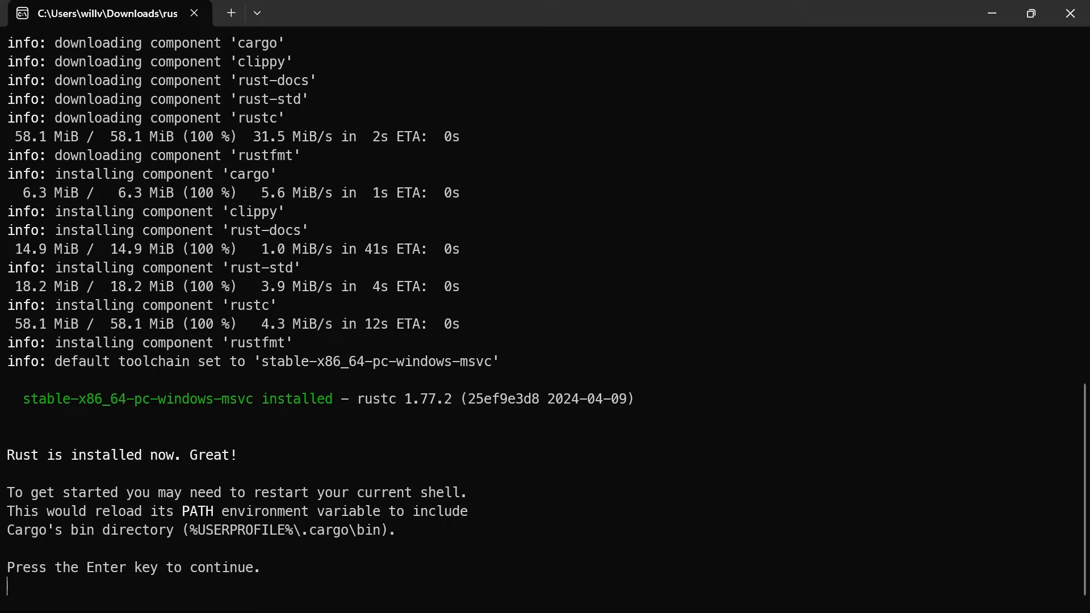
mouse_move(717, 478)
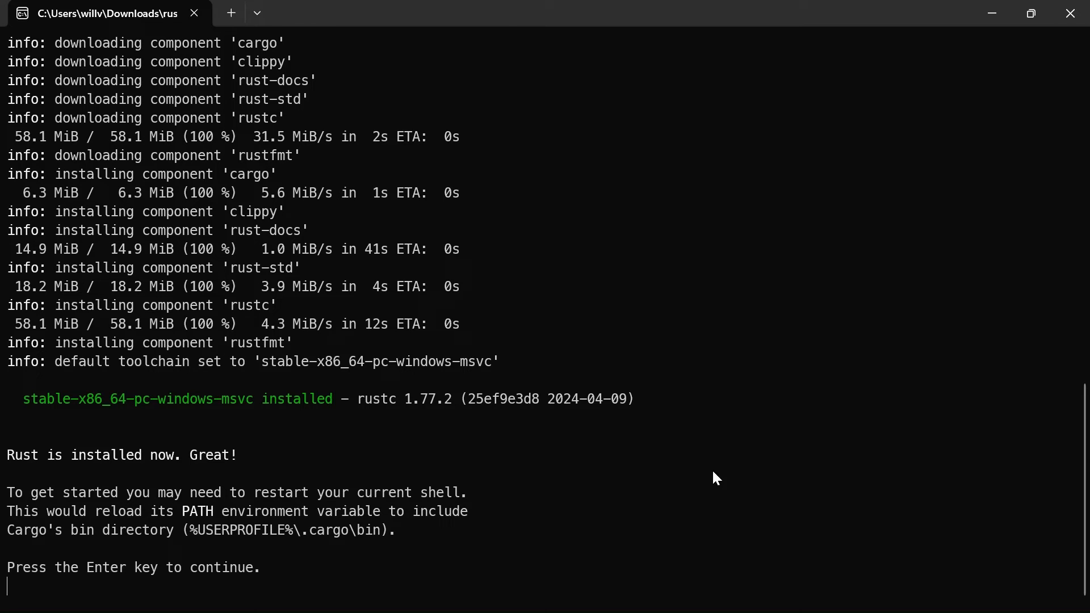
mouse_move(670, 445)
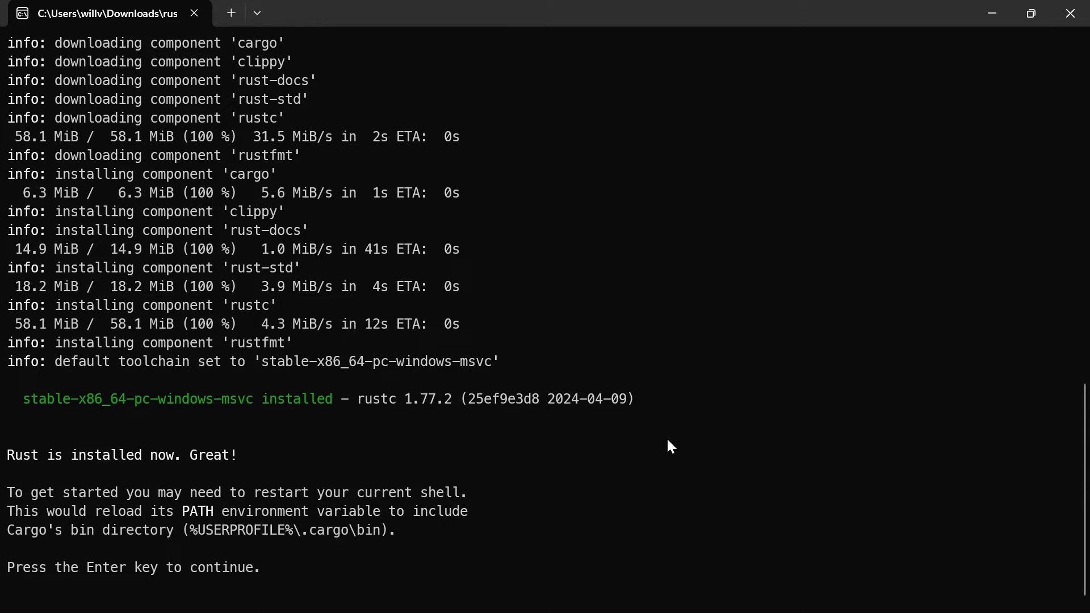
left_click(328, 17)
type("cd D")
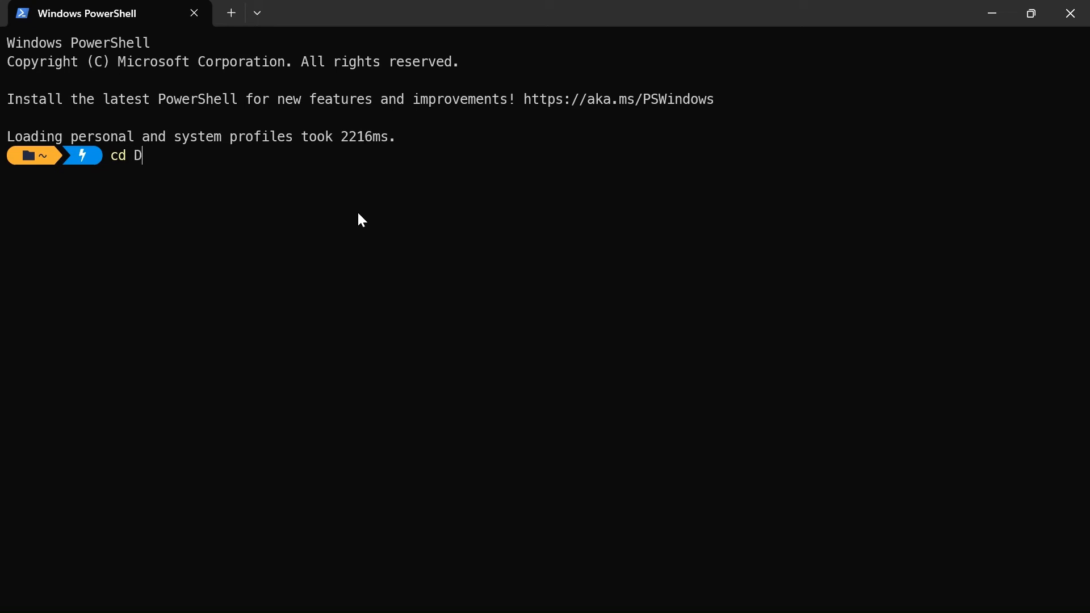
- Move into Documents\GitHub\learn-rust and confirm rustc --version reports 1.77.2
type(":\\Documents\\GitHub\\learn-rust\\")
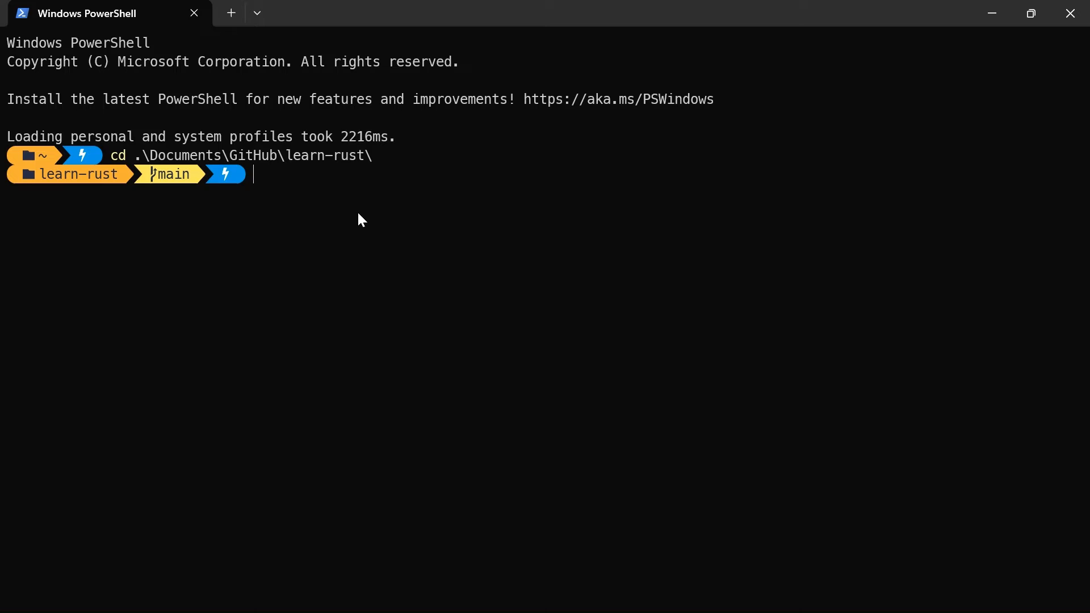
type("rustc")
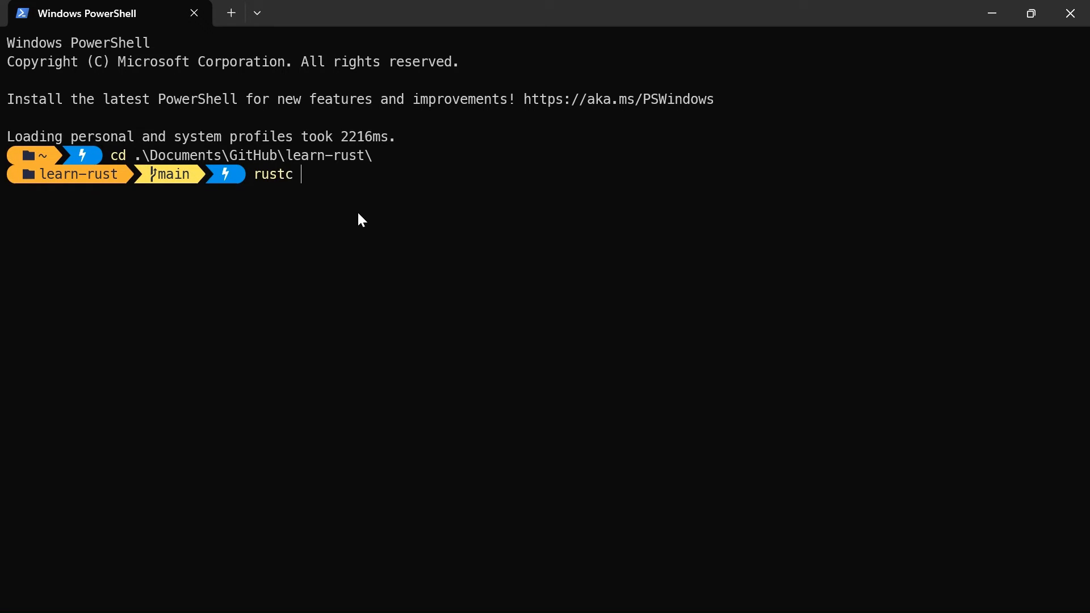
type("--vers")
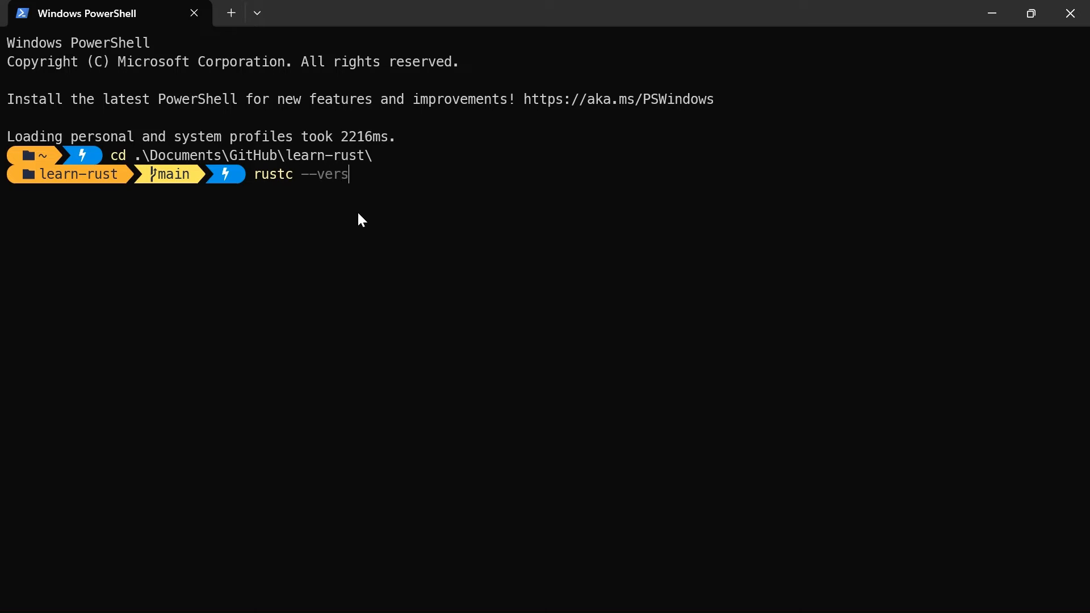
key("Return")
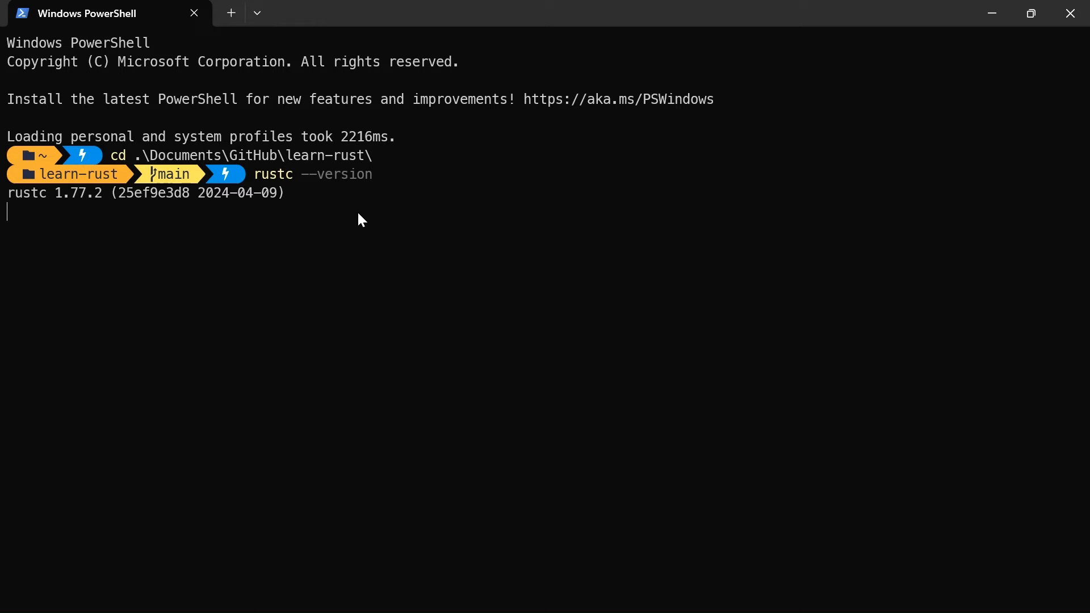
key("Return")
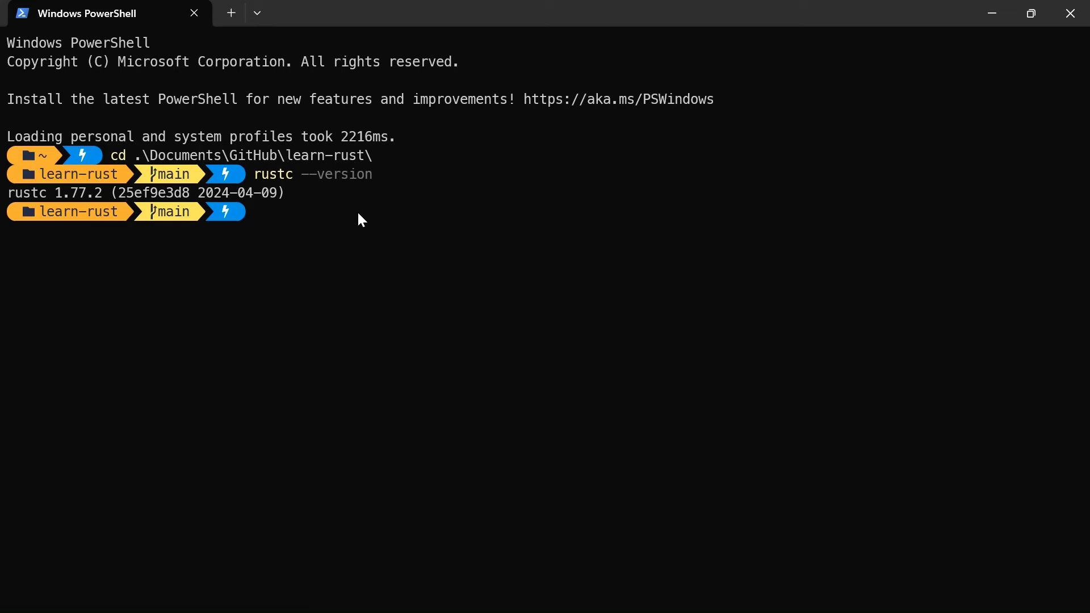
mouse_move(515, 410)
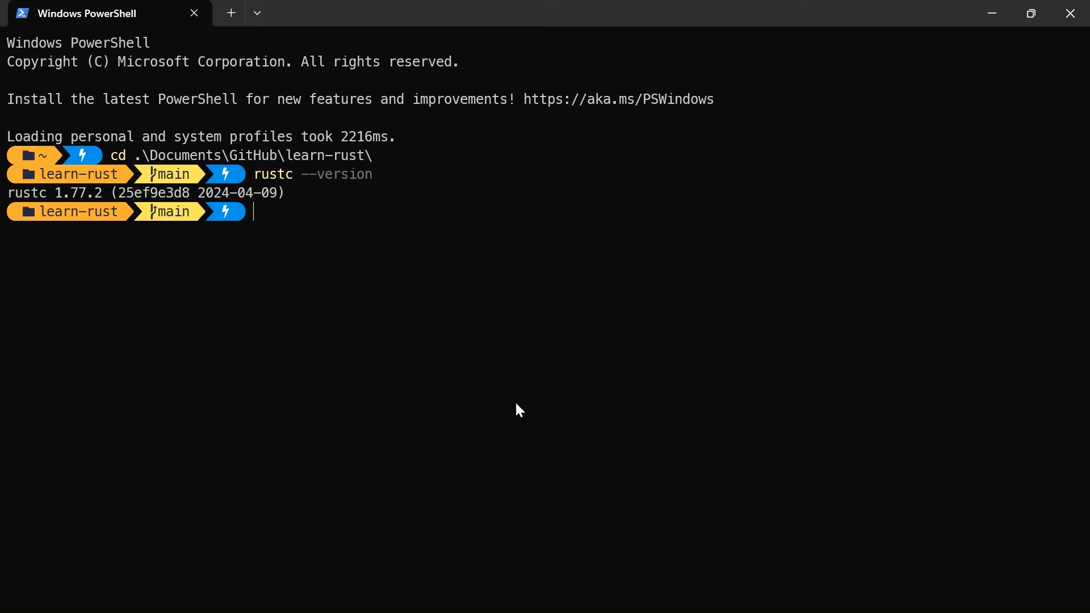
- Confirm cargo --version also reports 1.77.2
type("cargo")
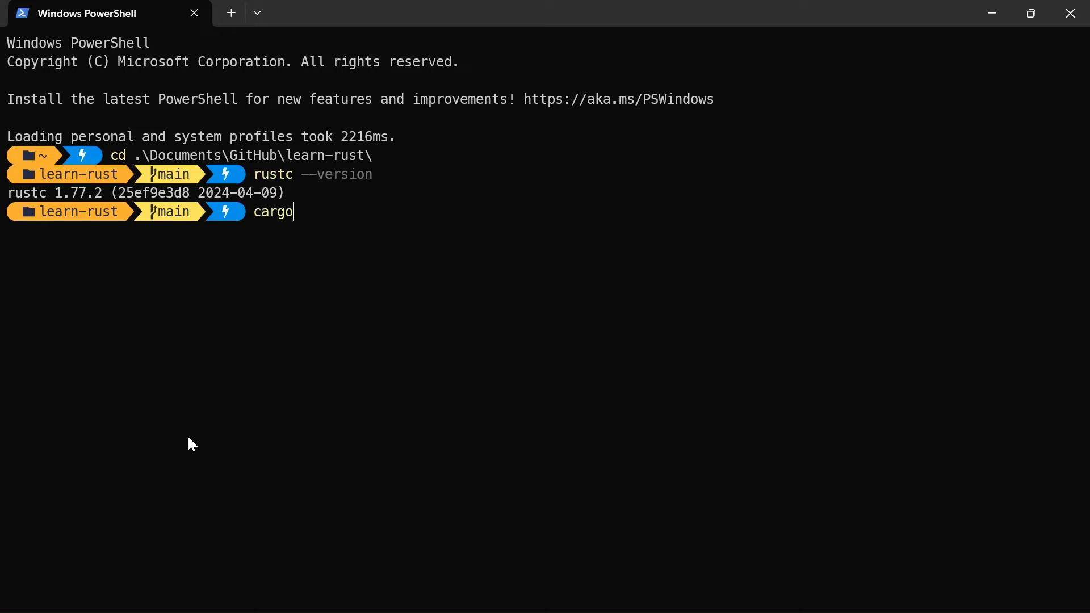
type("--version")
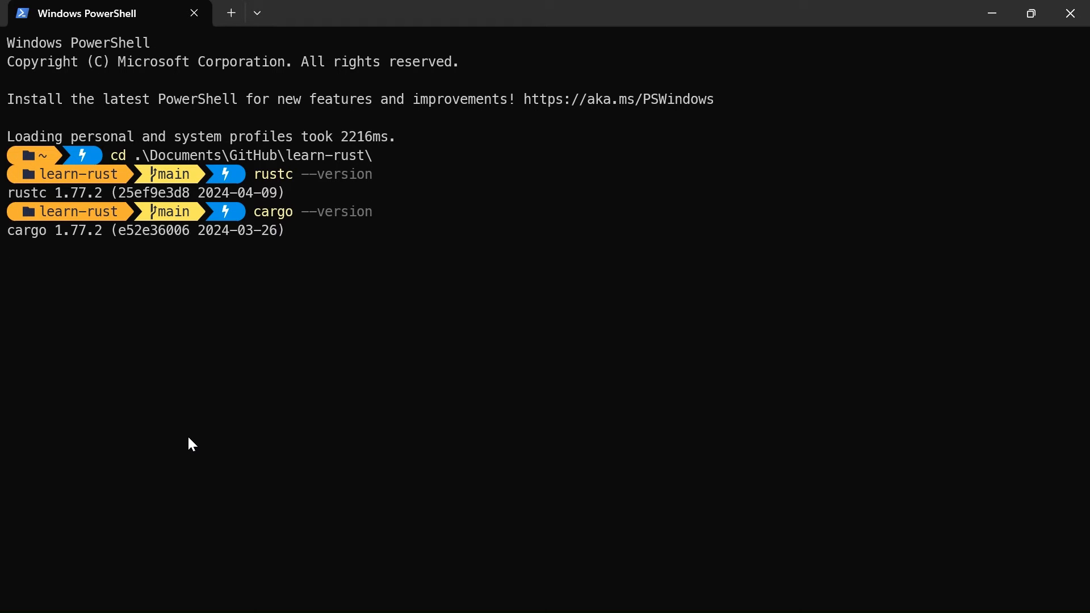
key("Return")
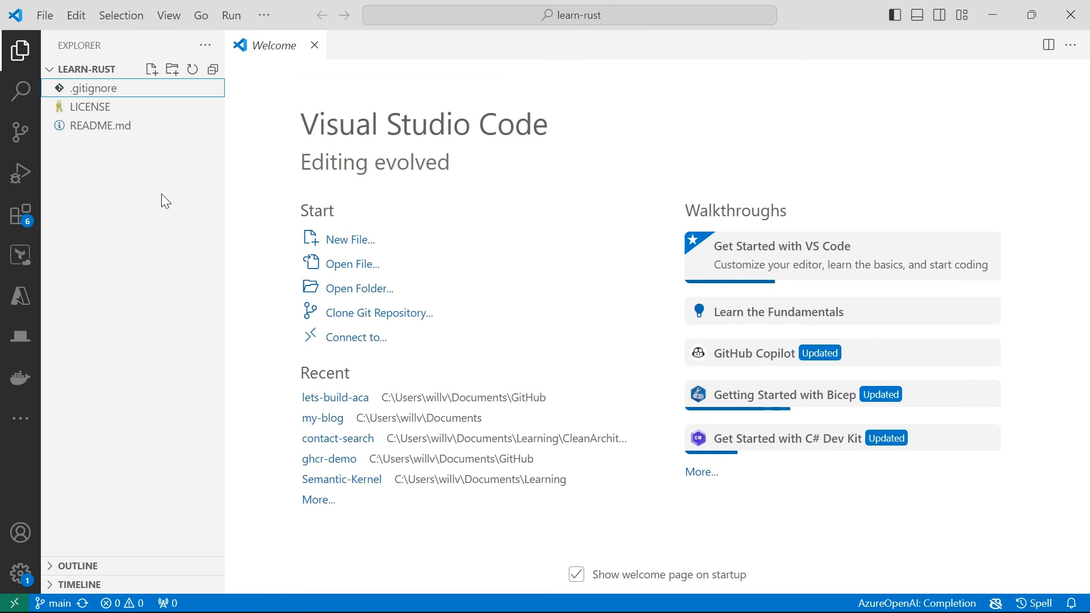
mouse_move(73, 80)
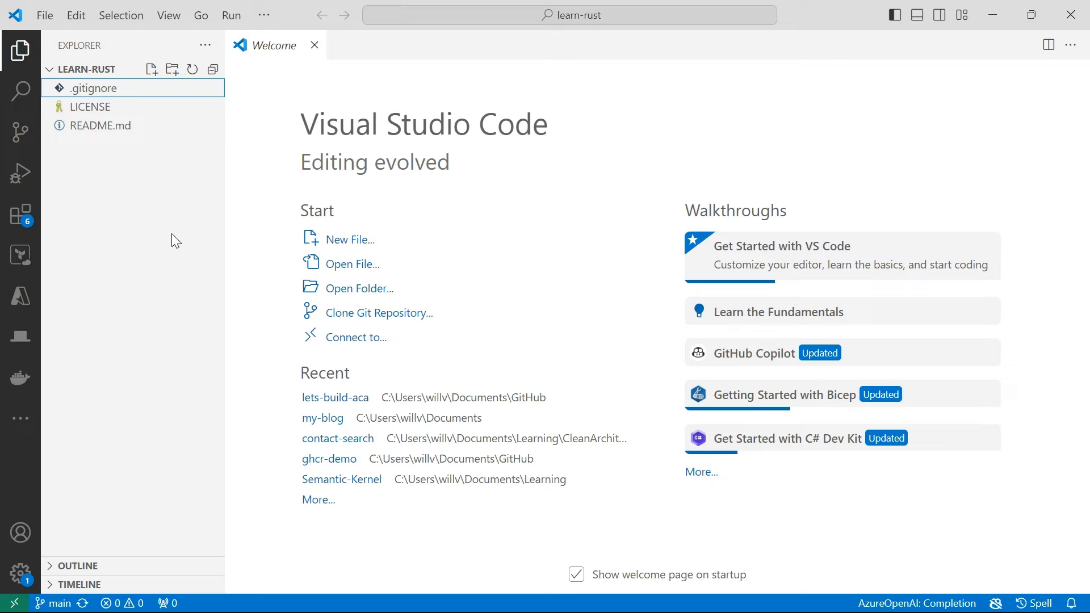
mouse_move(132, 189)
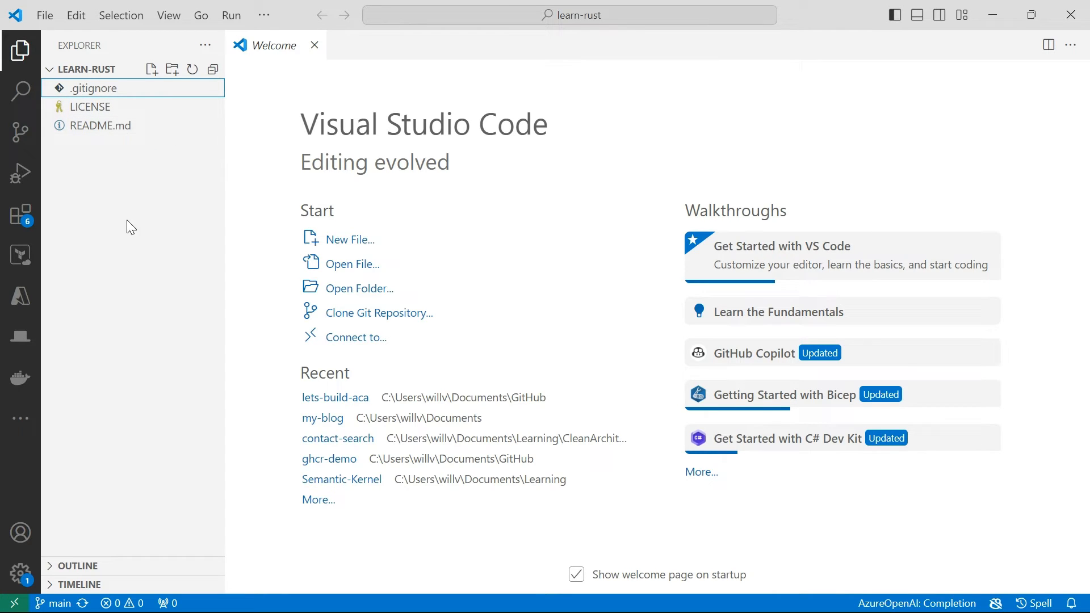
- Create the 1-hello-world folder and a new main.rs file inside it
left_click(171, 69)
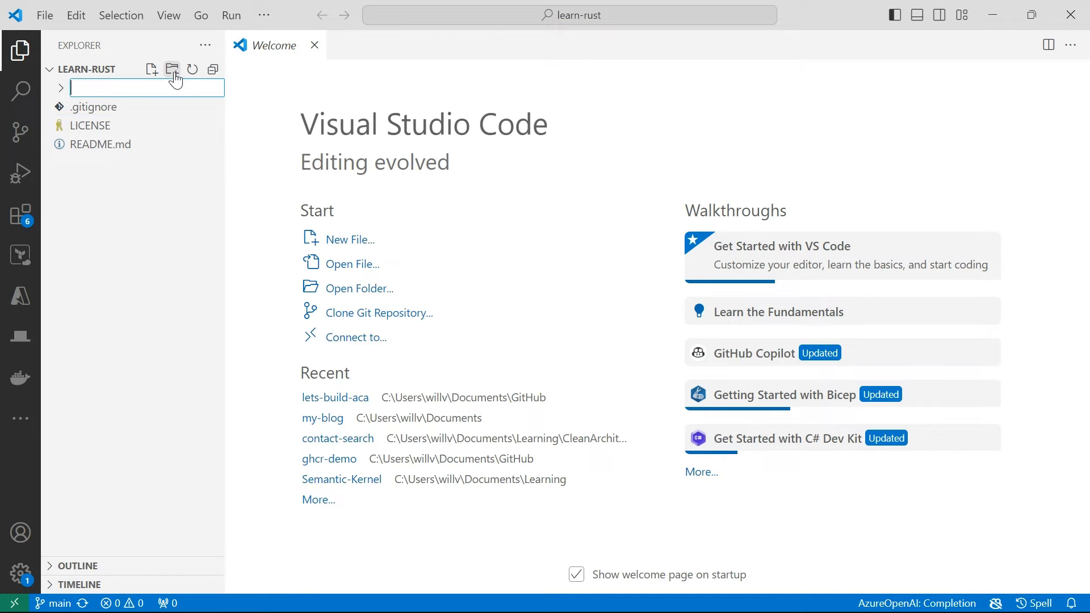
type("1-world")
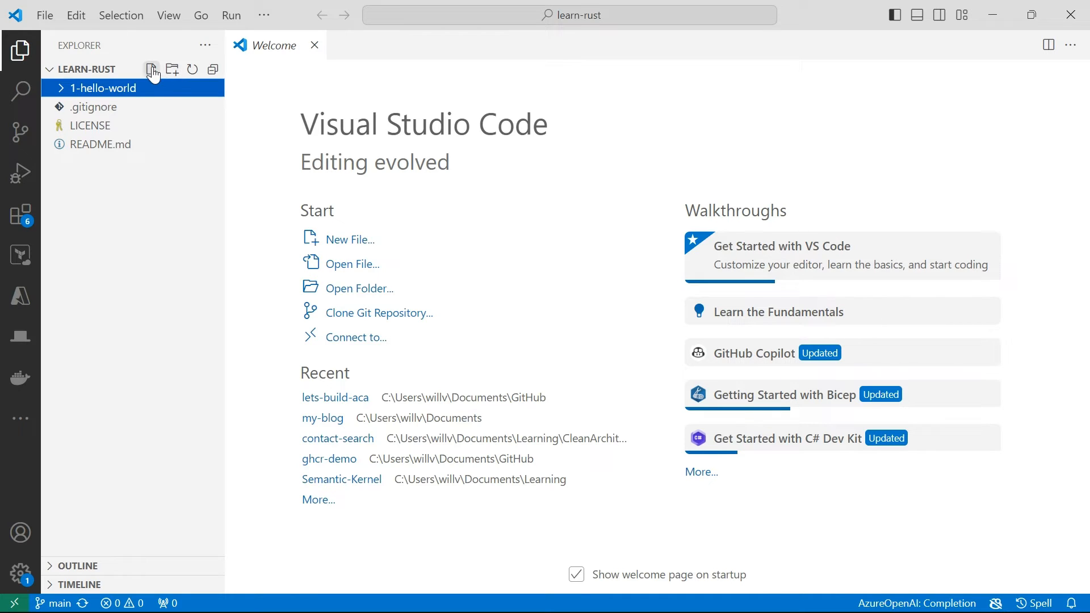
left_click(152, 70)
type("main.rs")
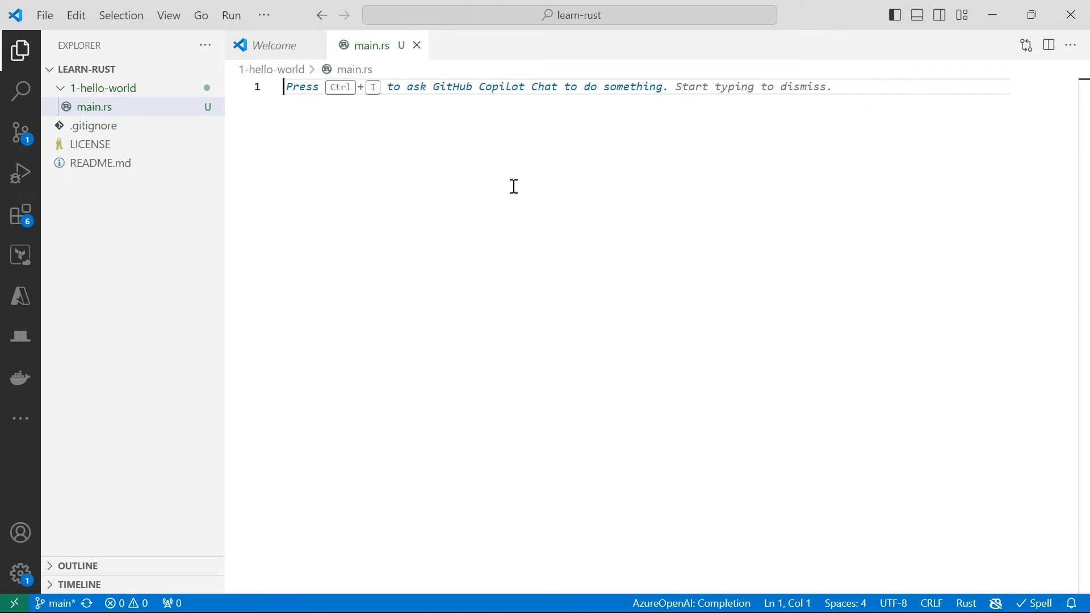
- Write fn main() { println!("Hello, World!"); } in main.rs
type("fn main() {")
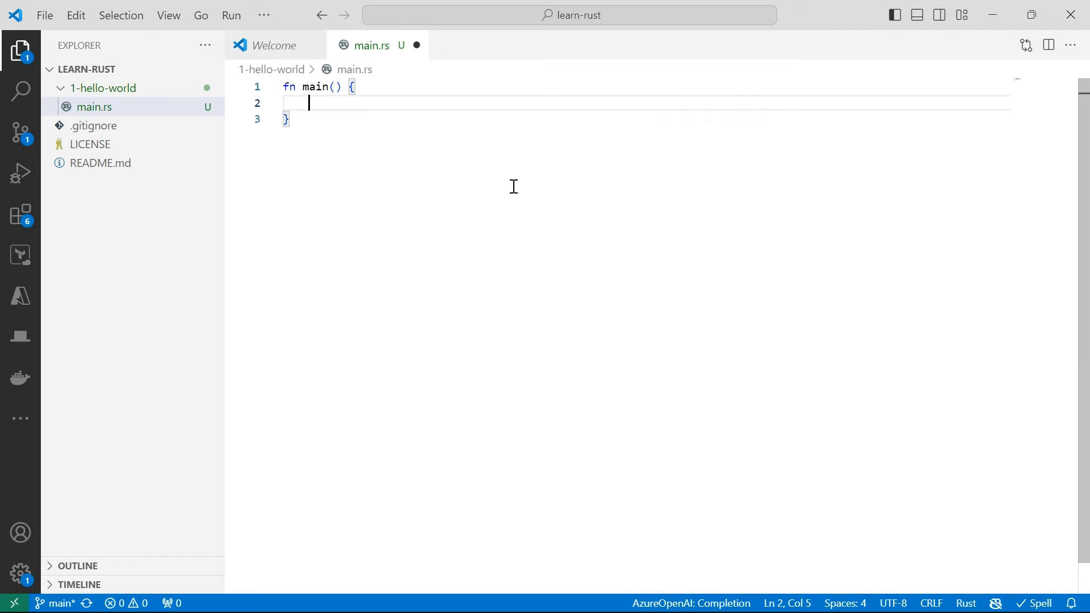
type("println")
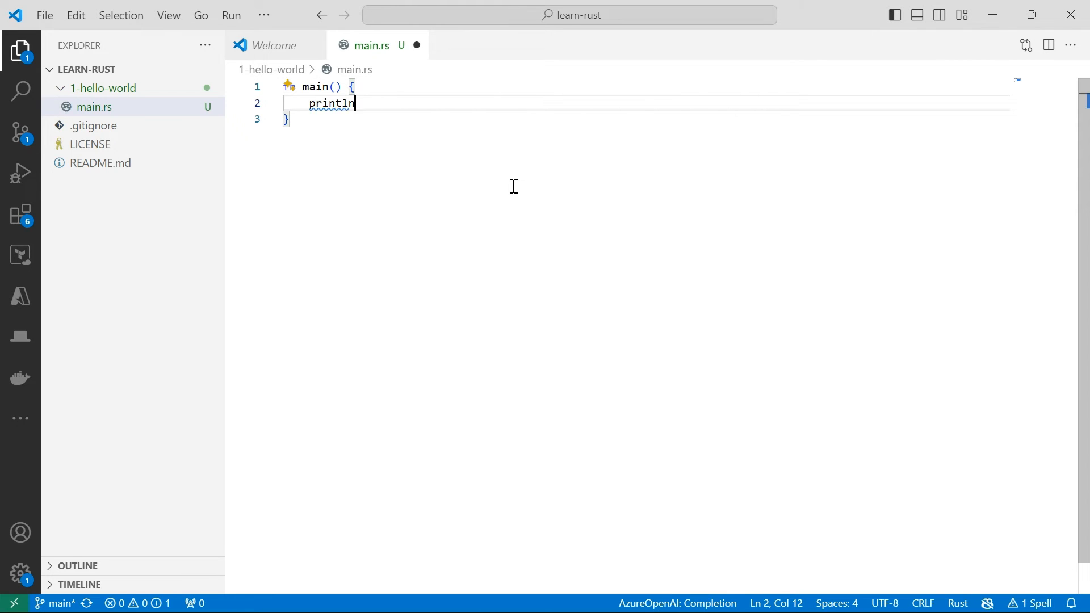
type("!(\"\")")
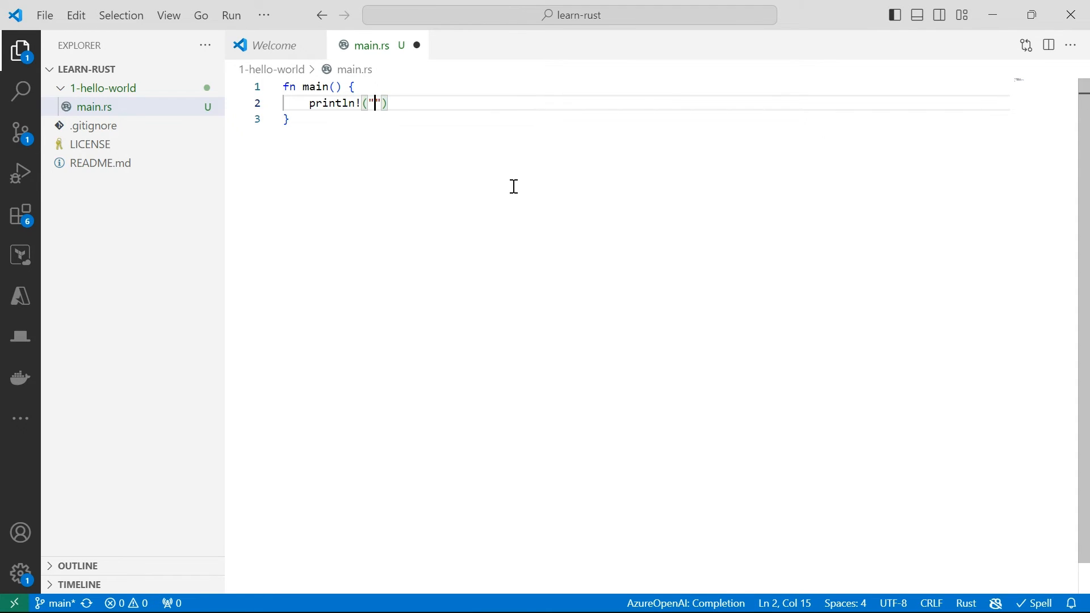
type("Hello, W")
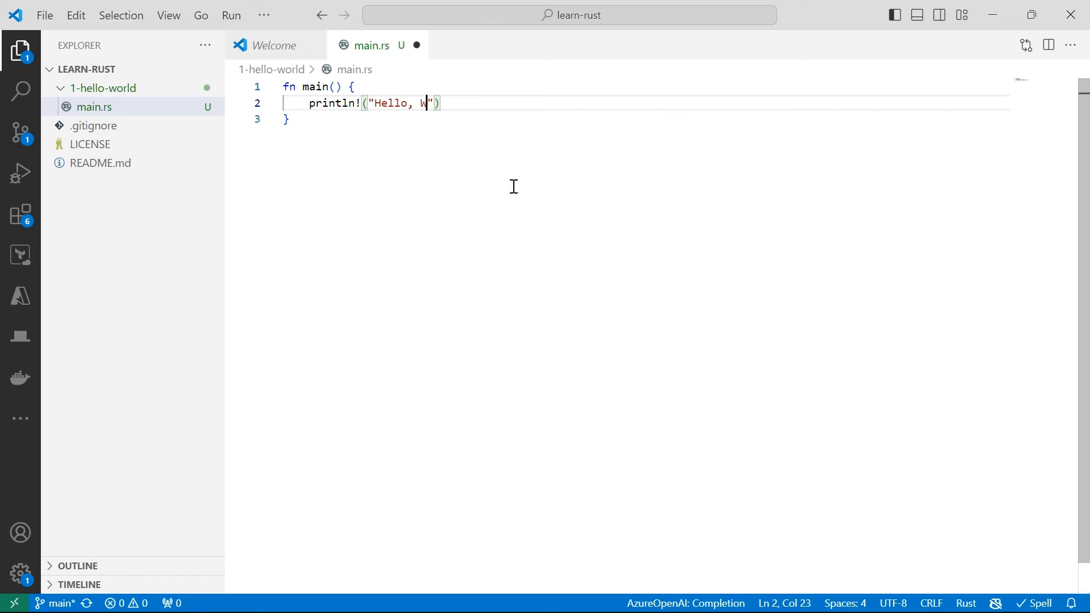
type("orld!")
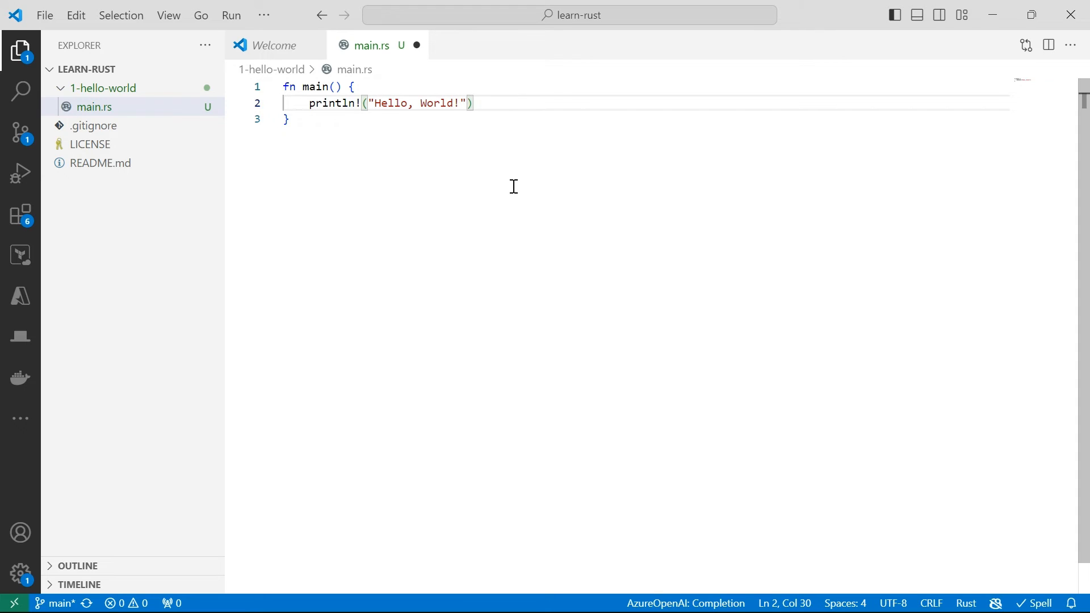
type(";")
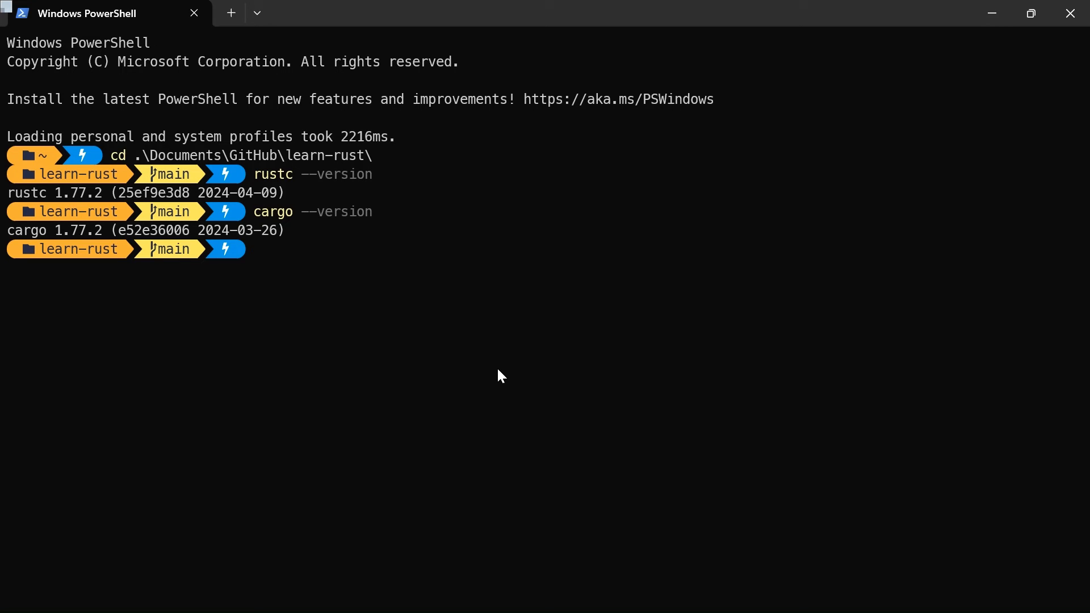
- Change directory into the 1-hello-world folder
type("cd .\\1-hello-world\\")
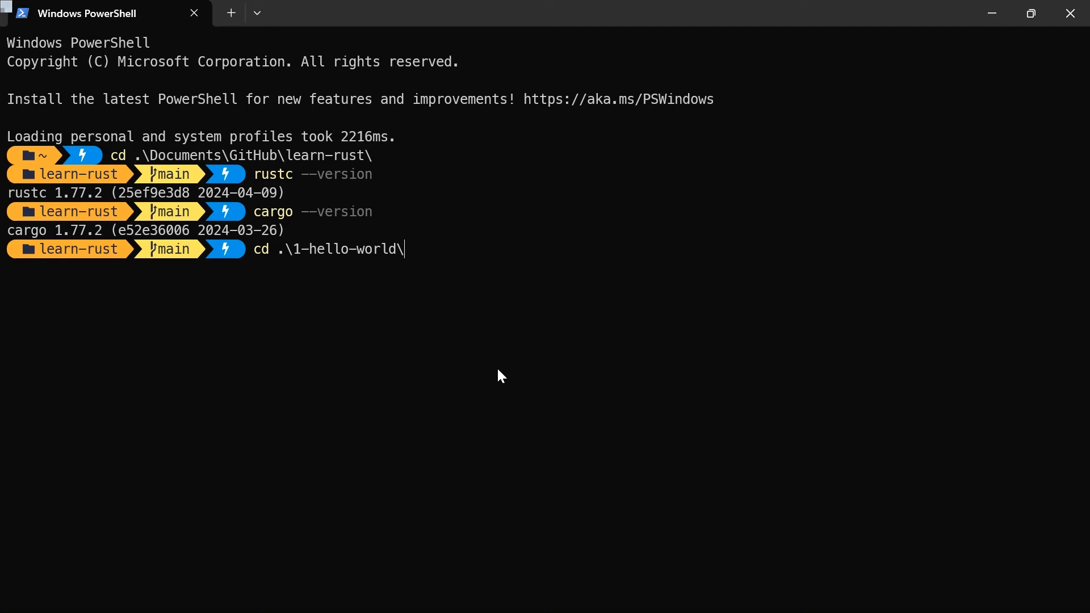
key("Return")
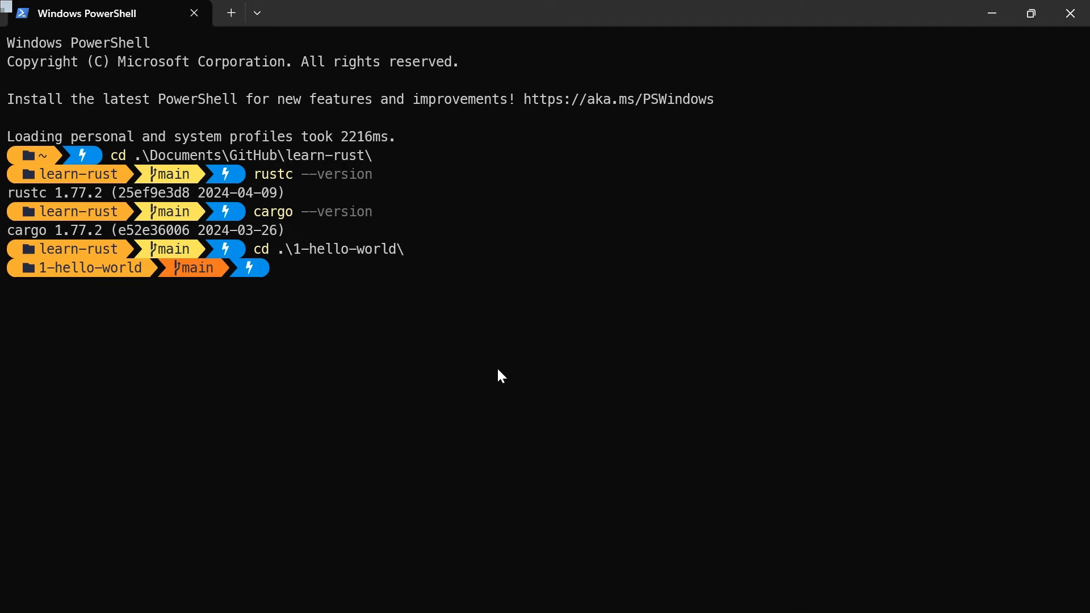
- Compile .\main.rs with rustc so main.exe prints Hello, World!, then begin the next cd
type("rustc")
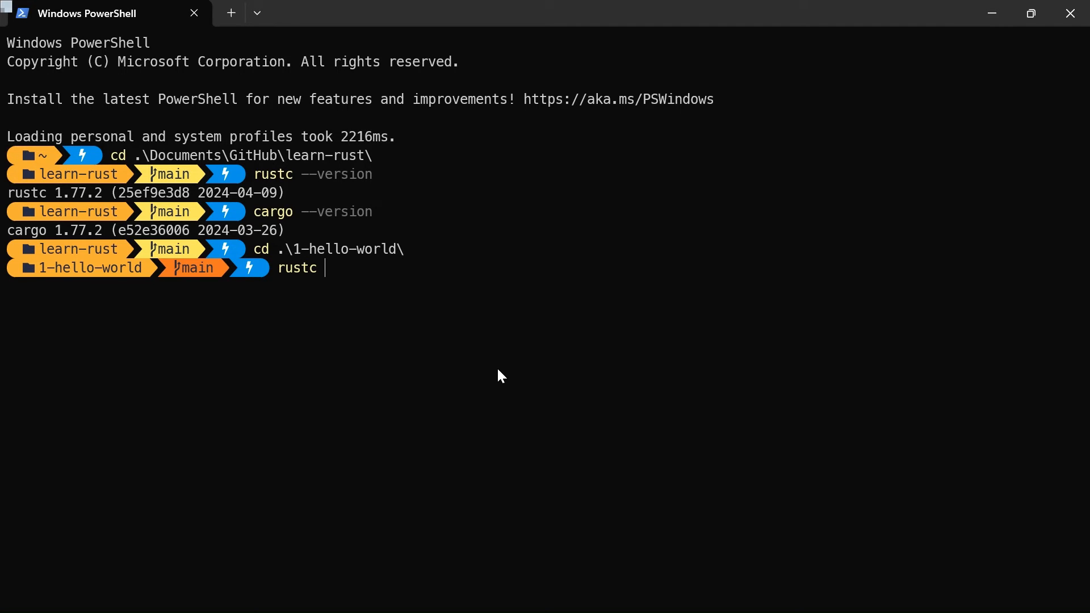
type(".\\main.rs")
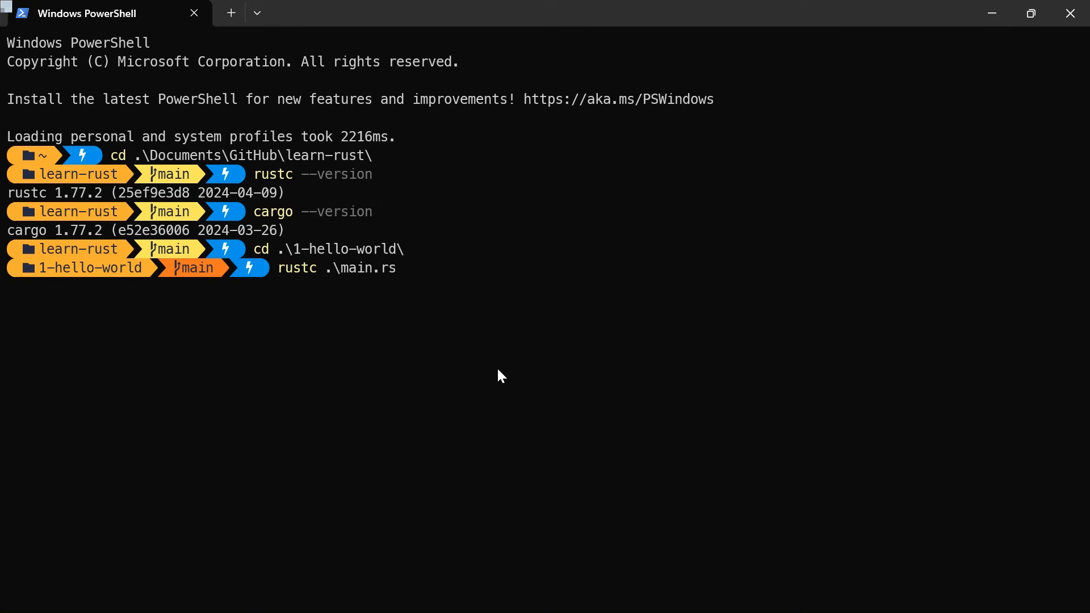
key("Return")
type(".\\main.exe")
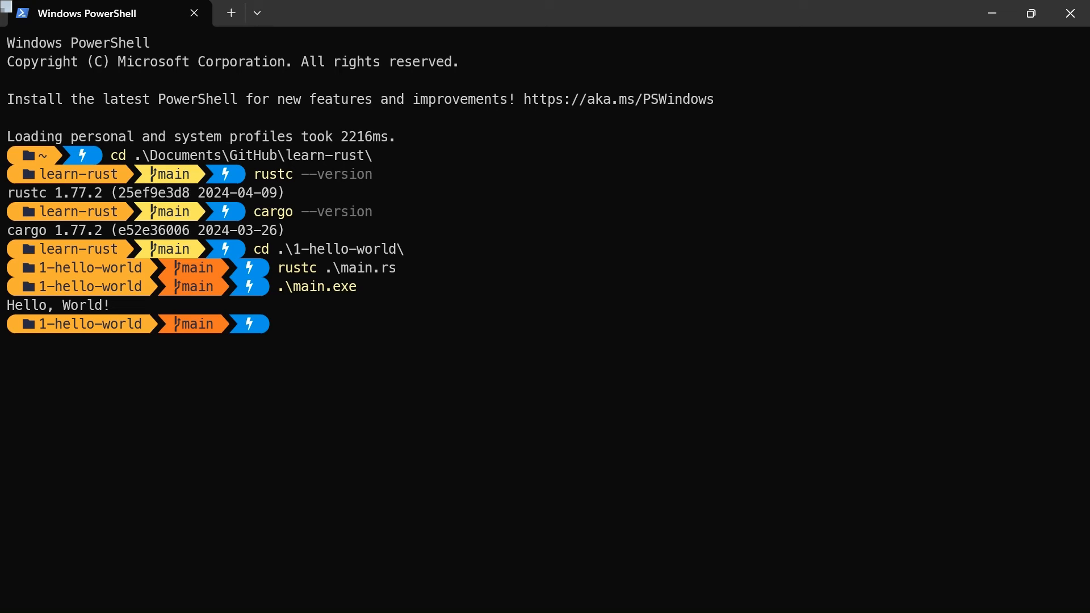
type("cd")
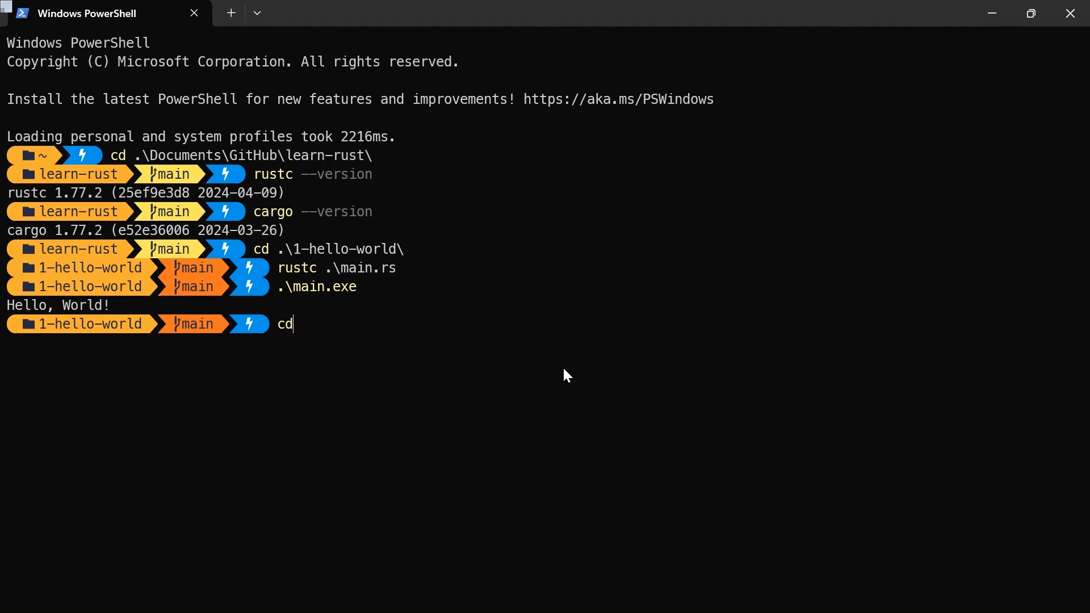
- Go back to learn-rust, create the hello-cargo package with cargo new and enter it
key("Return")
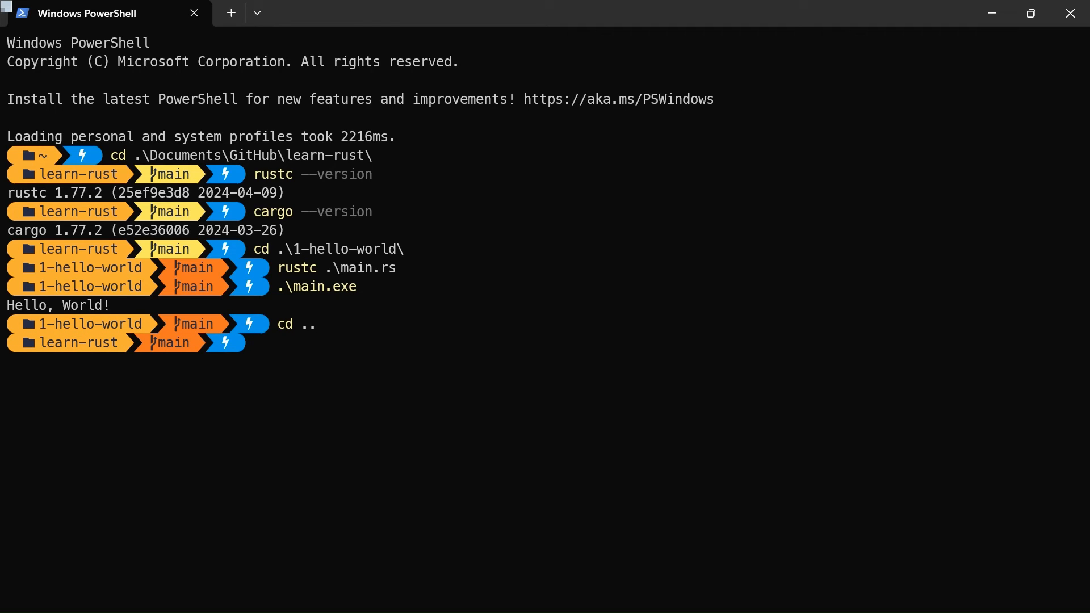
mouse_move(723, 349)
type("cargo new hello-cargo")
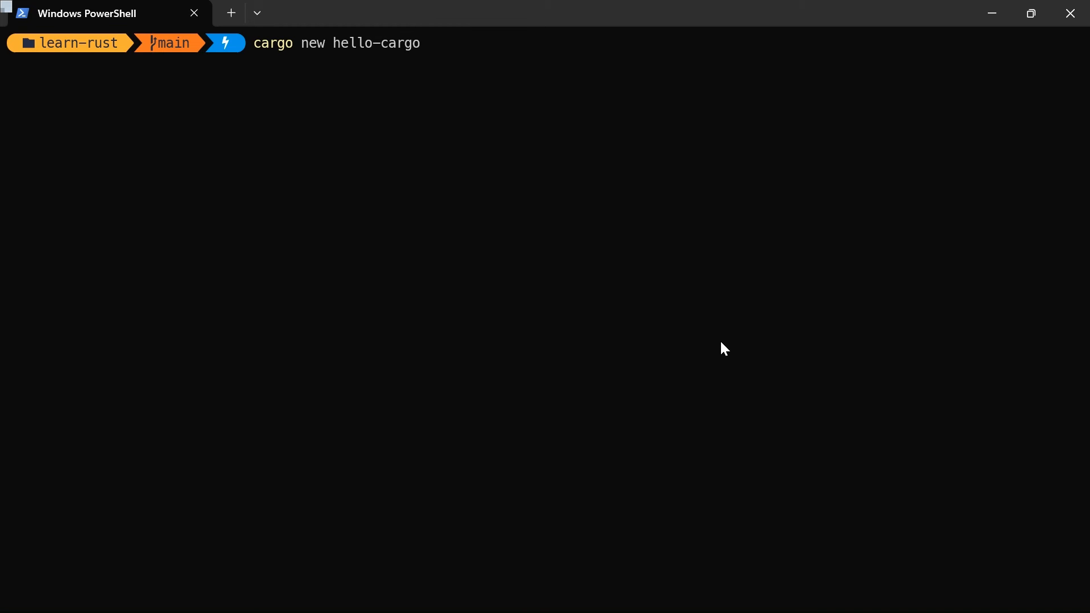
key("Return")
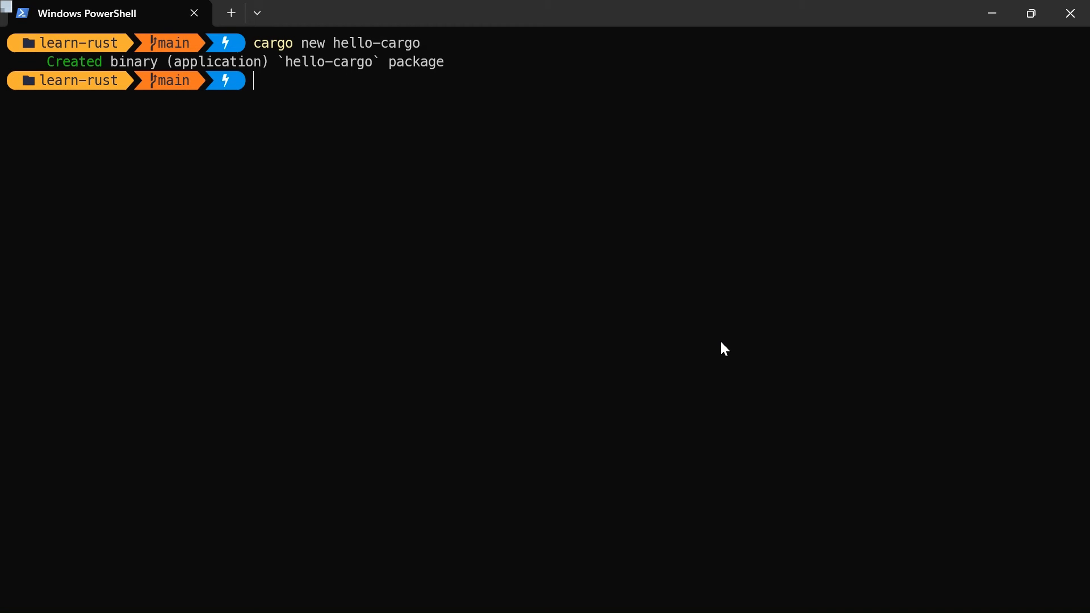
type("cd")
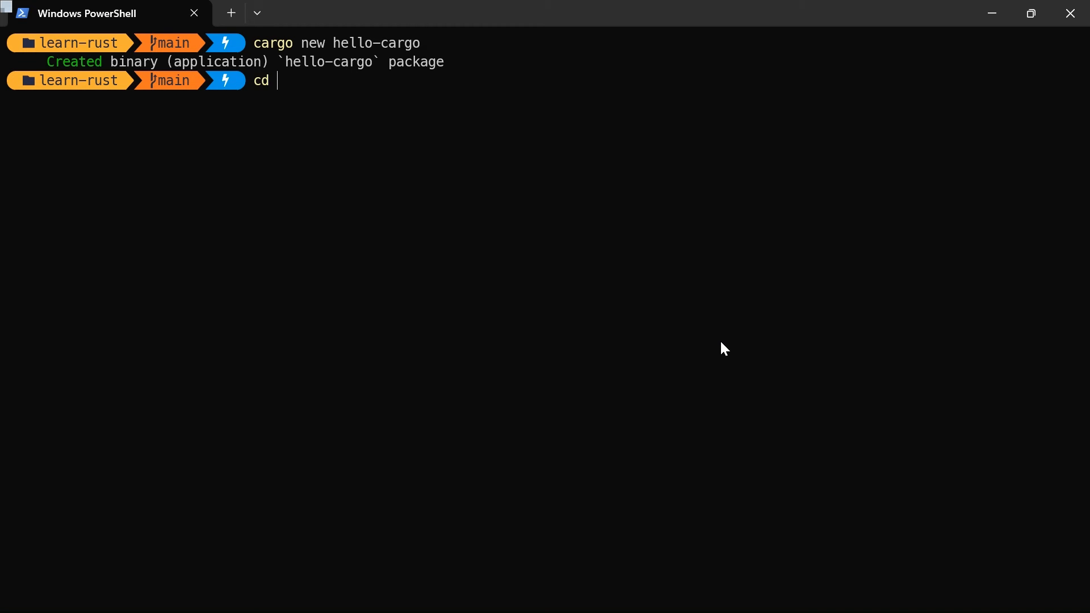
key("Return")
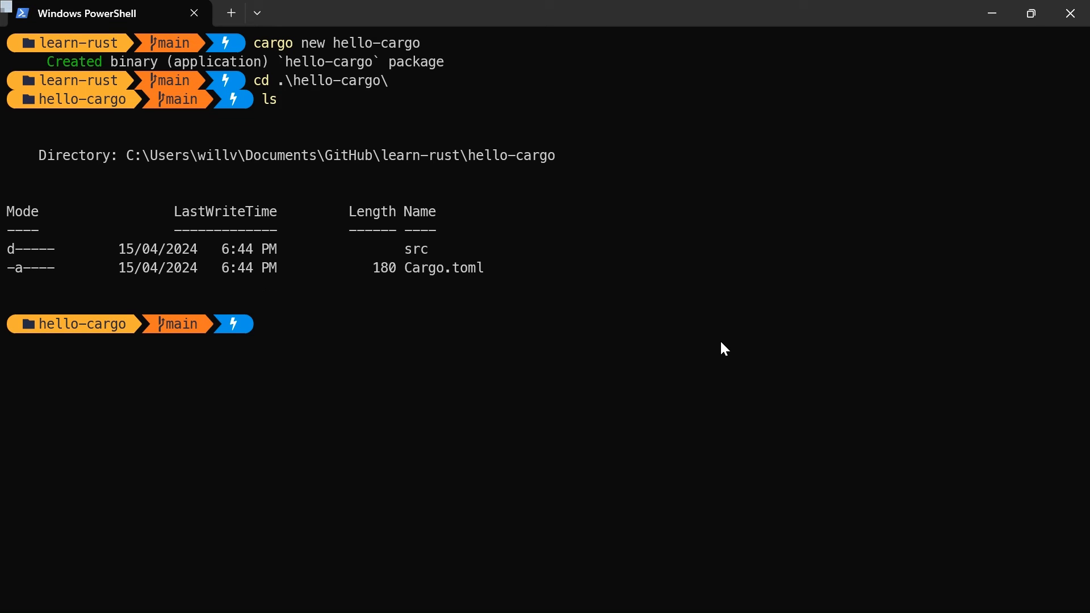
- Move into hello-cargo's src folder and list its main.rs
type("cd .\\src\\")
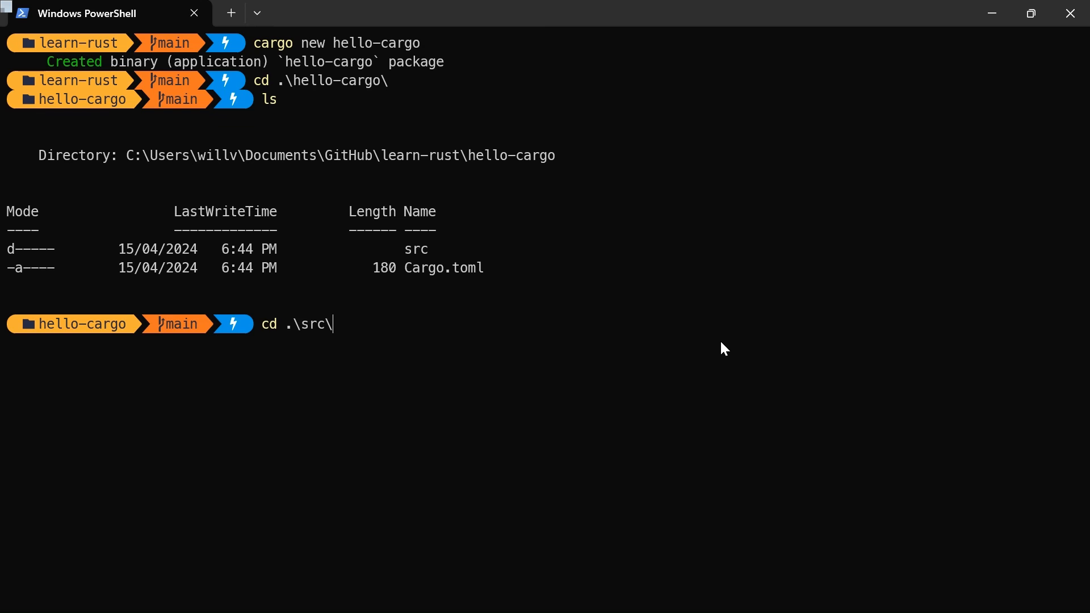
key("Return")
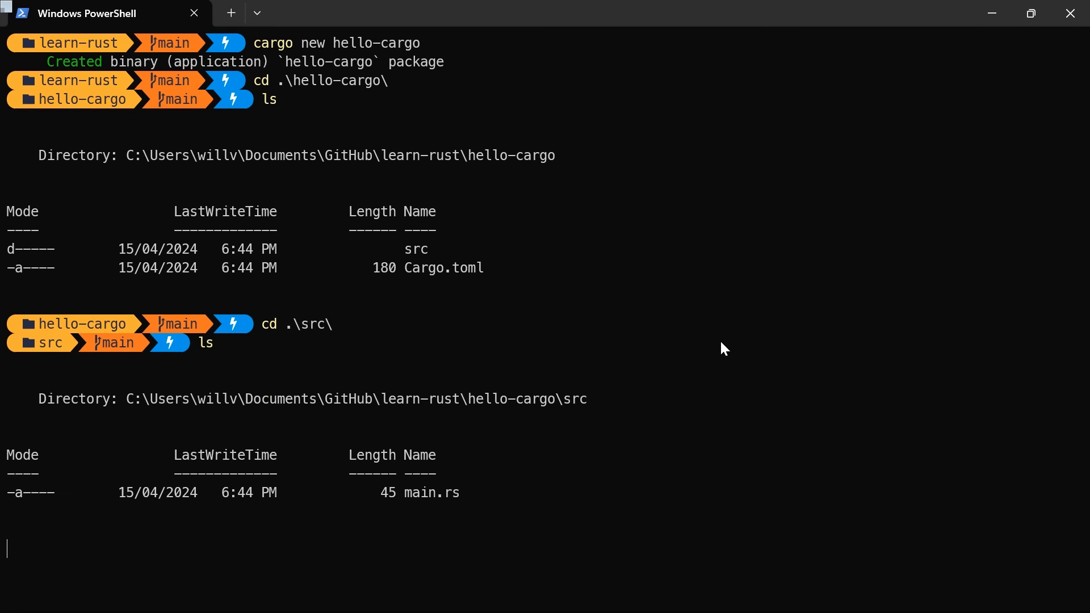
key("Return")
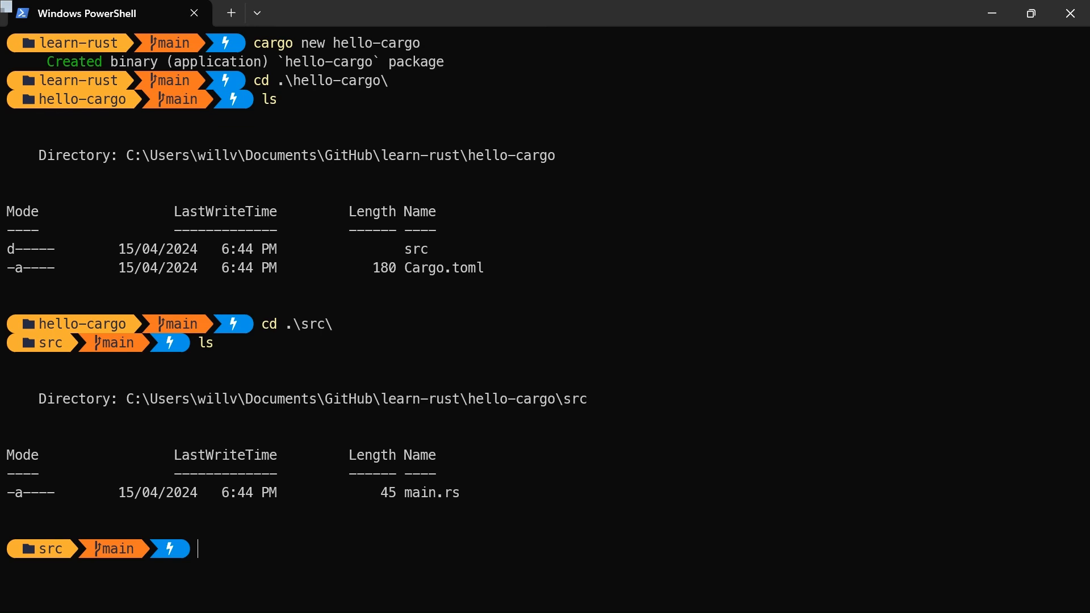
mouse_move(512, 347)
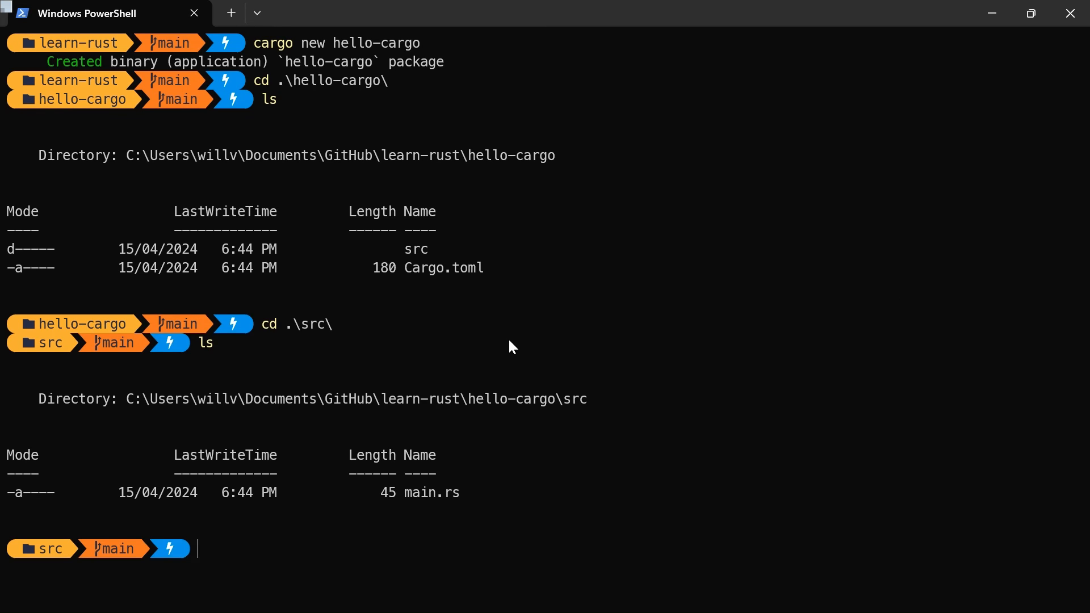
- Switch to Visual Studio Code and open hello-cargo's generated src/main.rs
key("alt+tab")
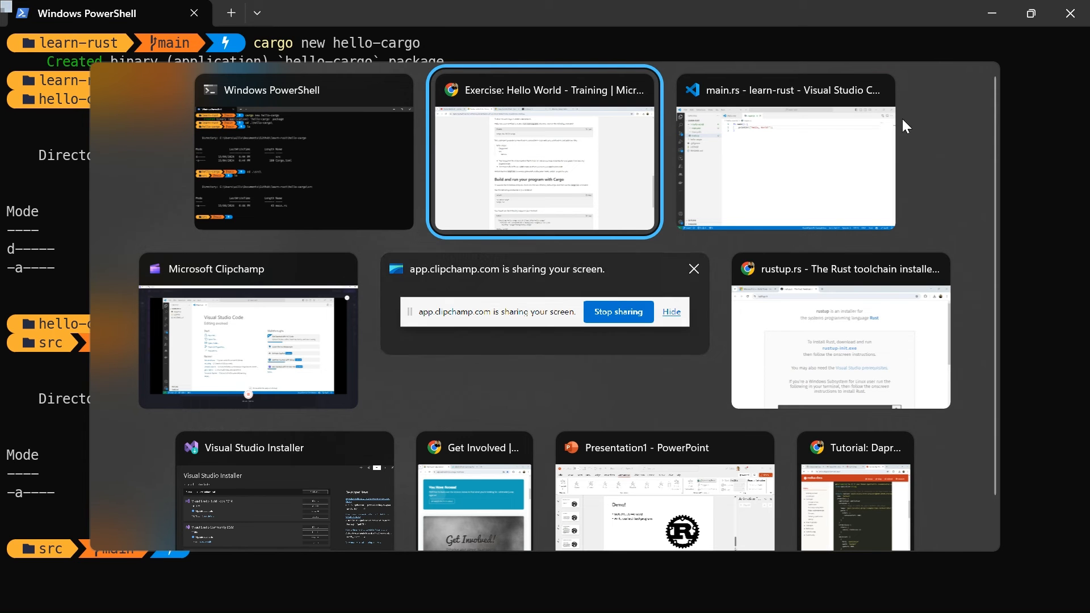
left_click(783, 151)
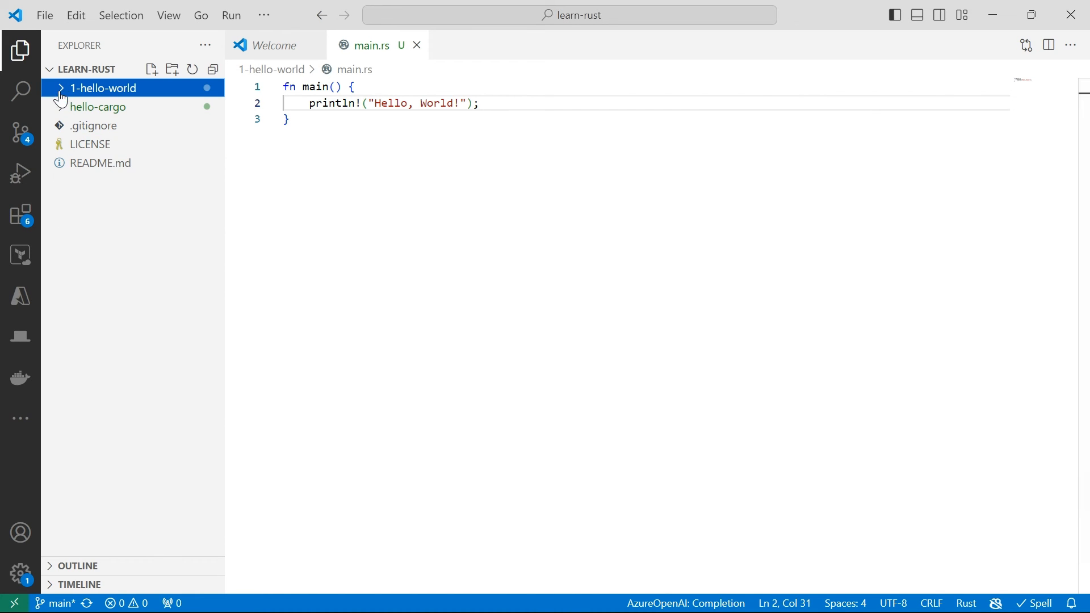
left_click(98, 107)
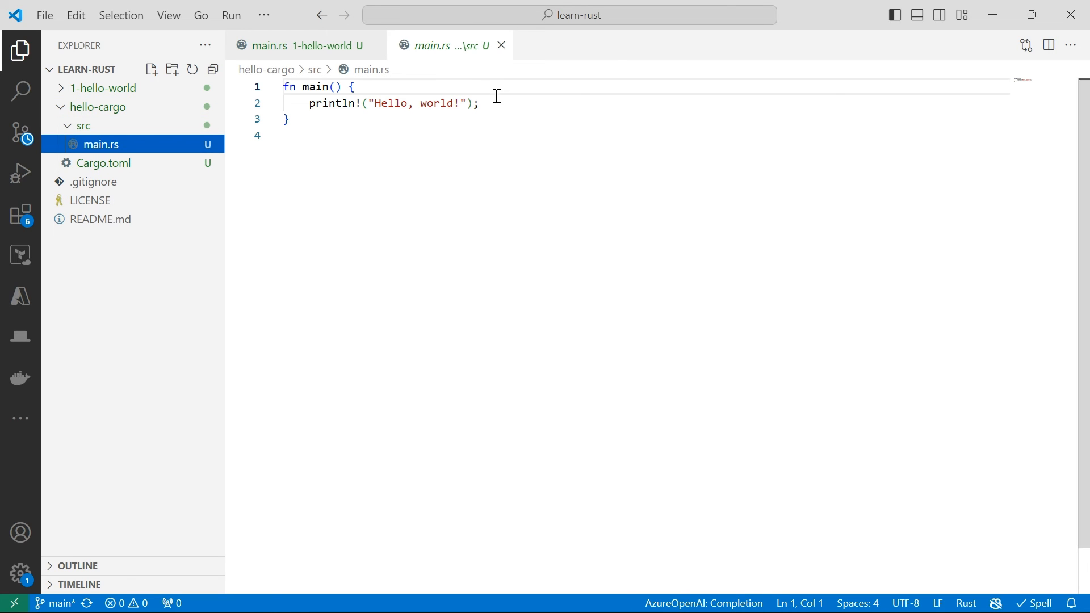
mouse_move(438, 172)
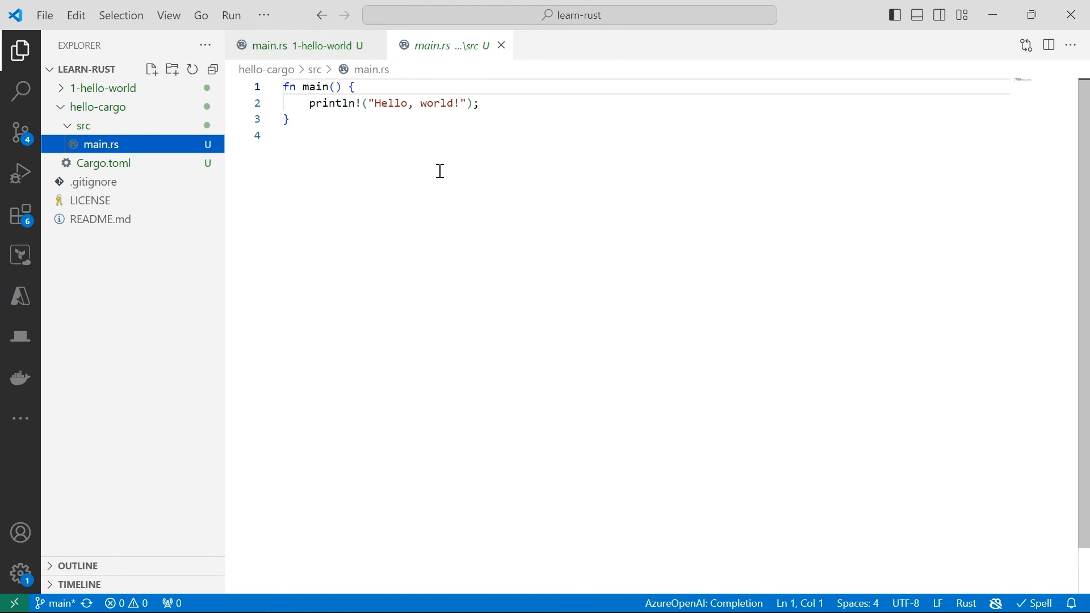
mouse_move(477, 229)
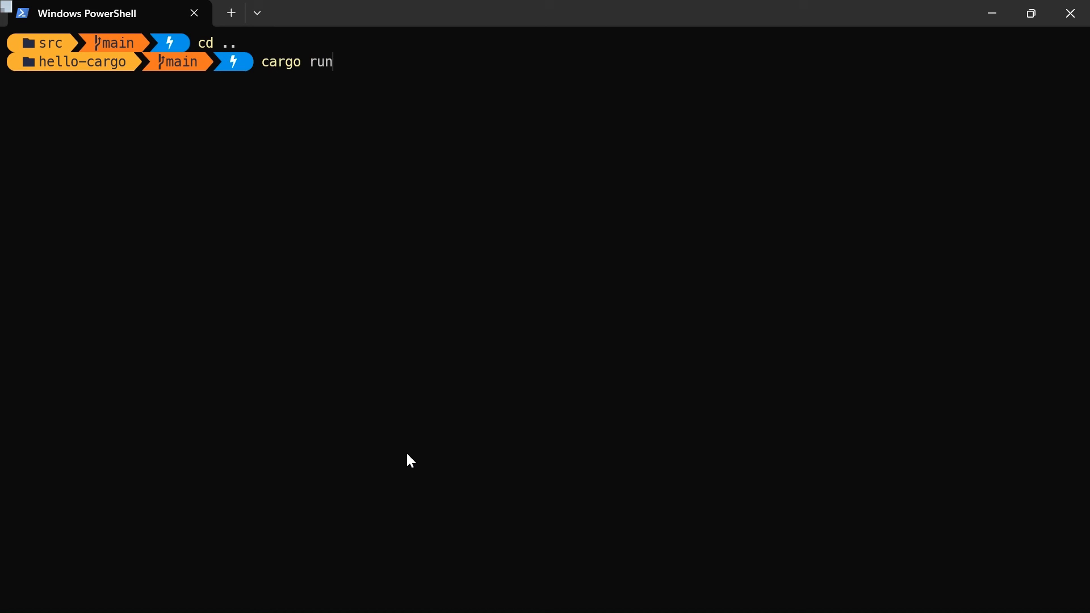
- Run cargo run in hello-cargo so v0.1.0 compiles and prints Hello, world!
key("Return")
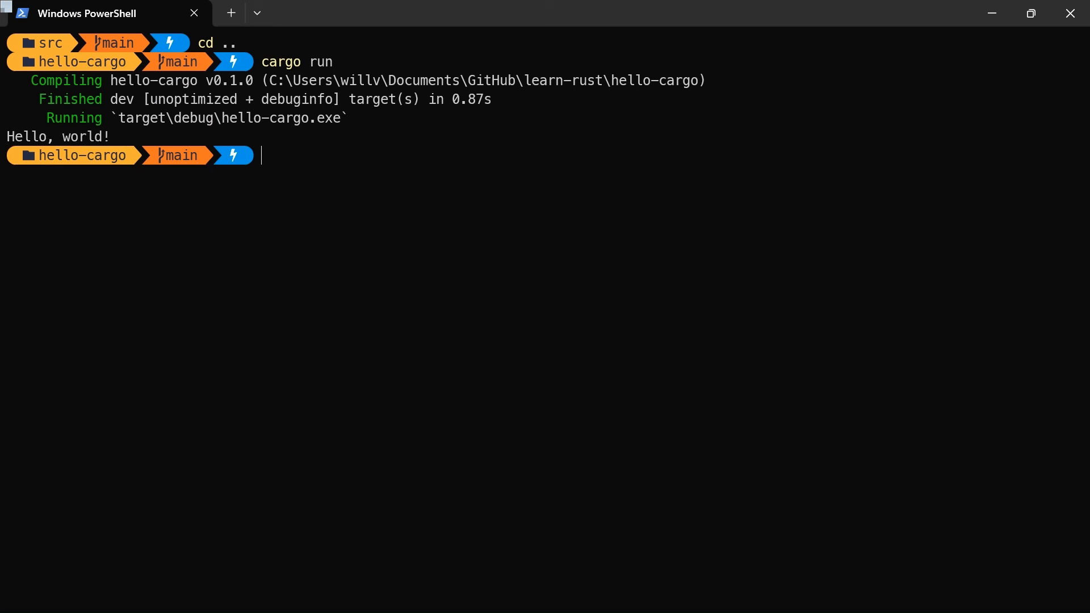
mouse_move(628, 353)
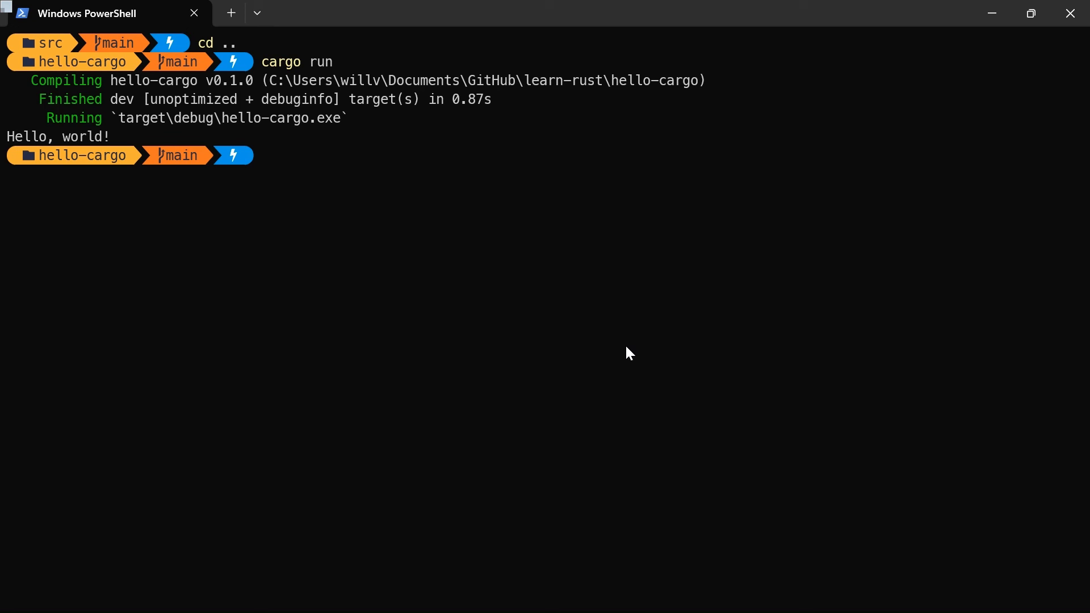
mouse_move(303, 192)
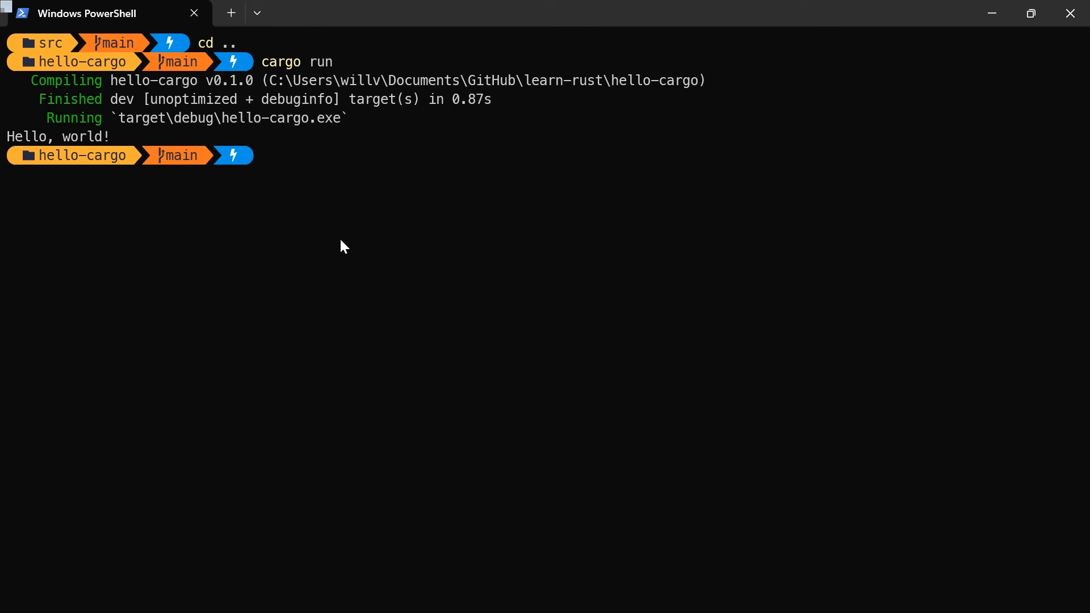
mouse_move(331, 230)
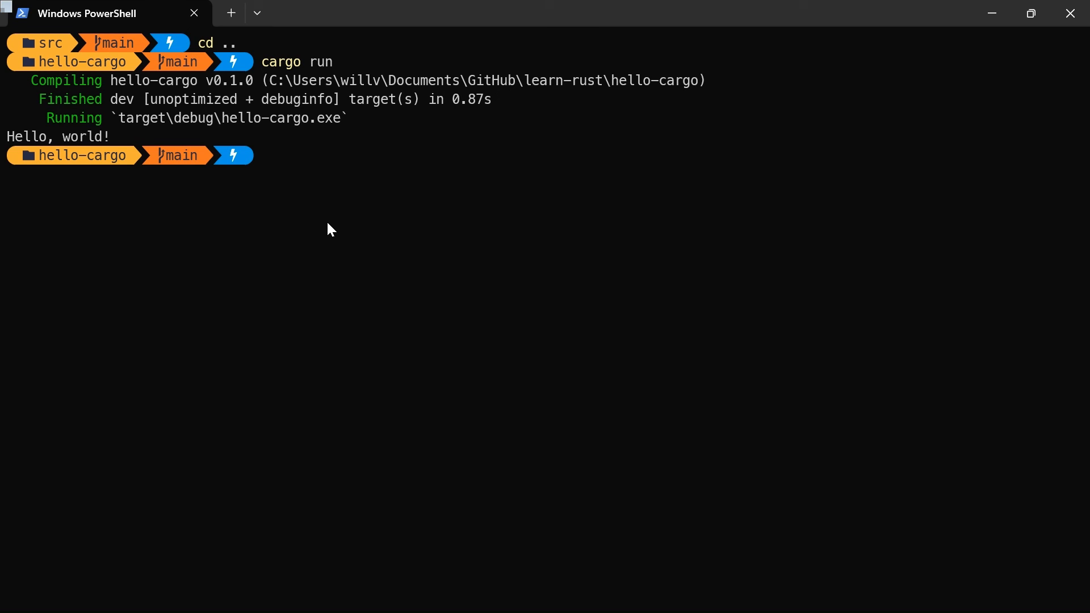